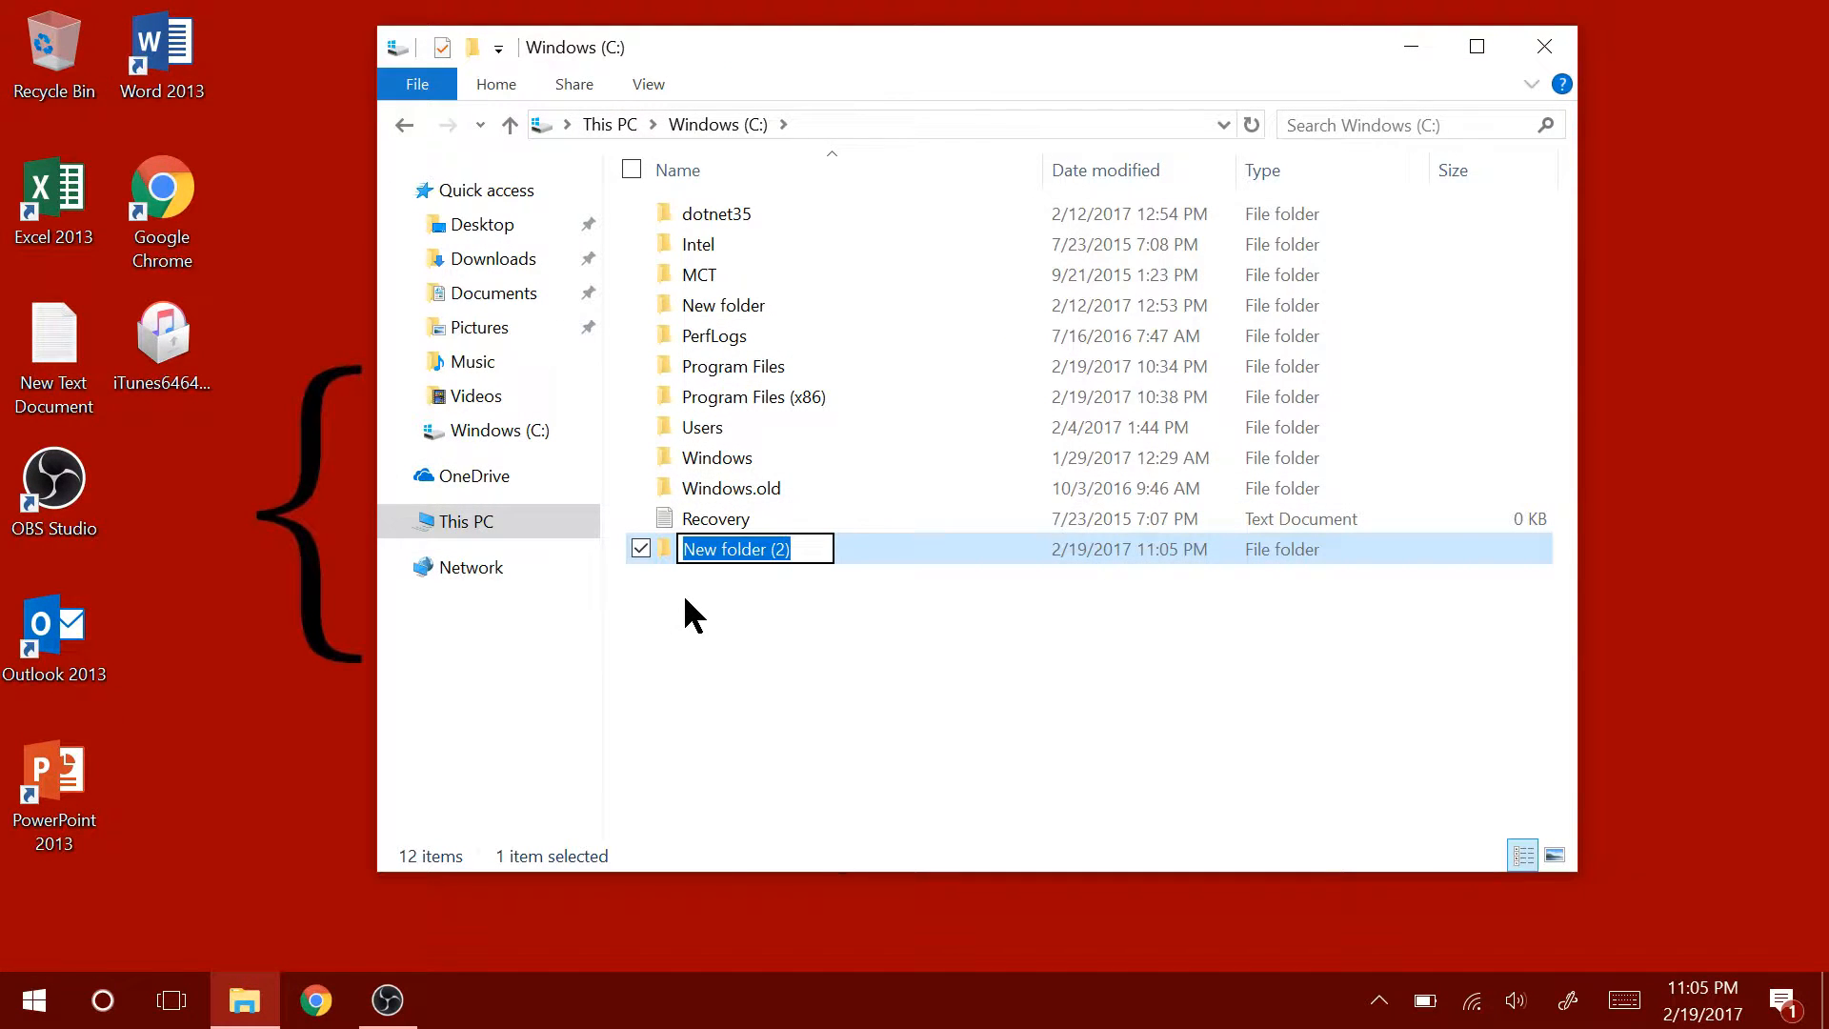
Name the new folder on the C: drive 'iTunes'.
type("iTunes/?cid=OAS-US-DOMAINS-itunes.com")
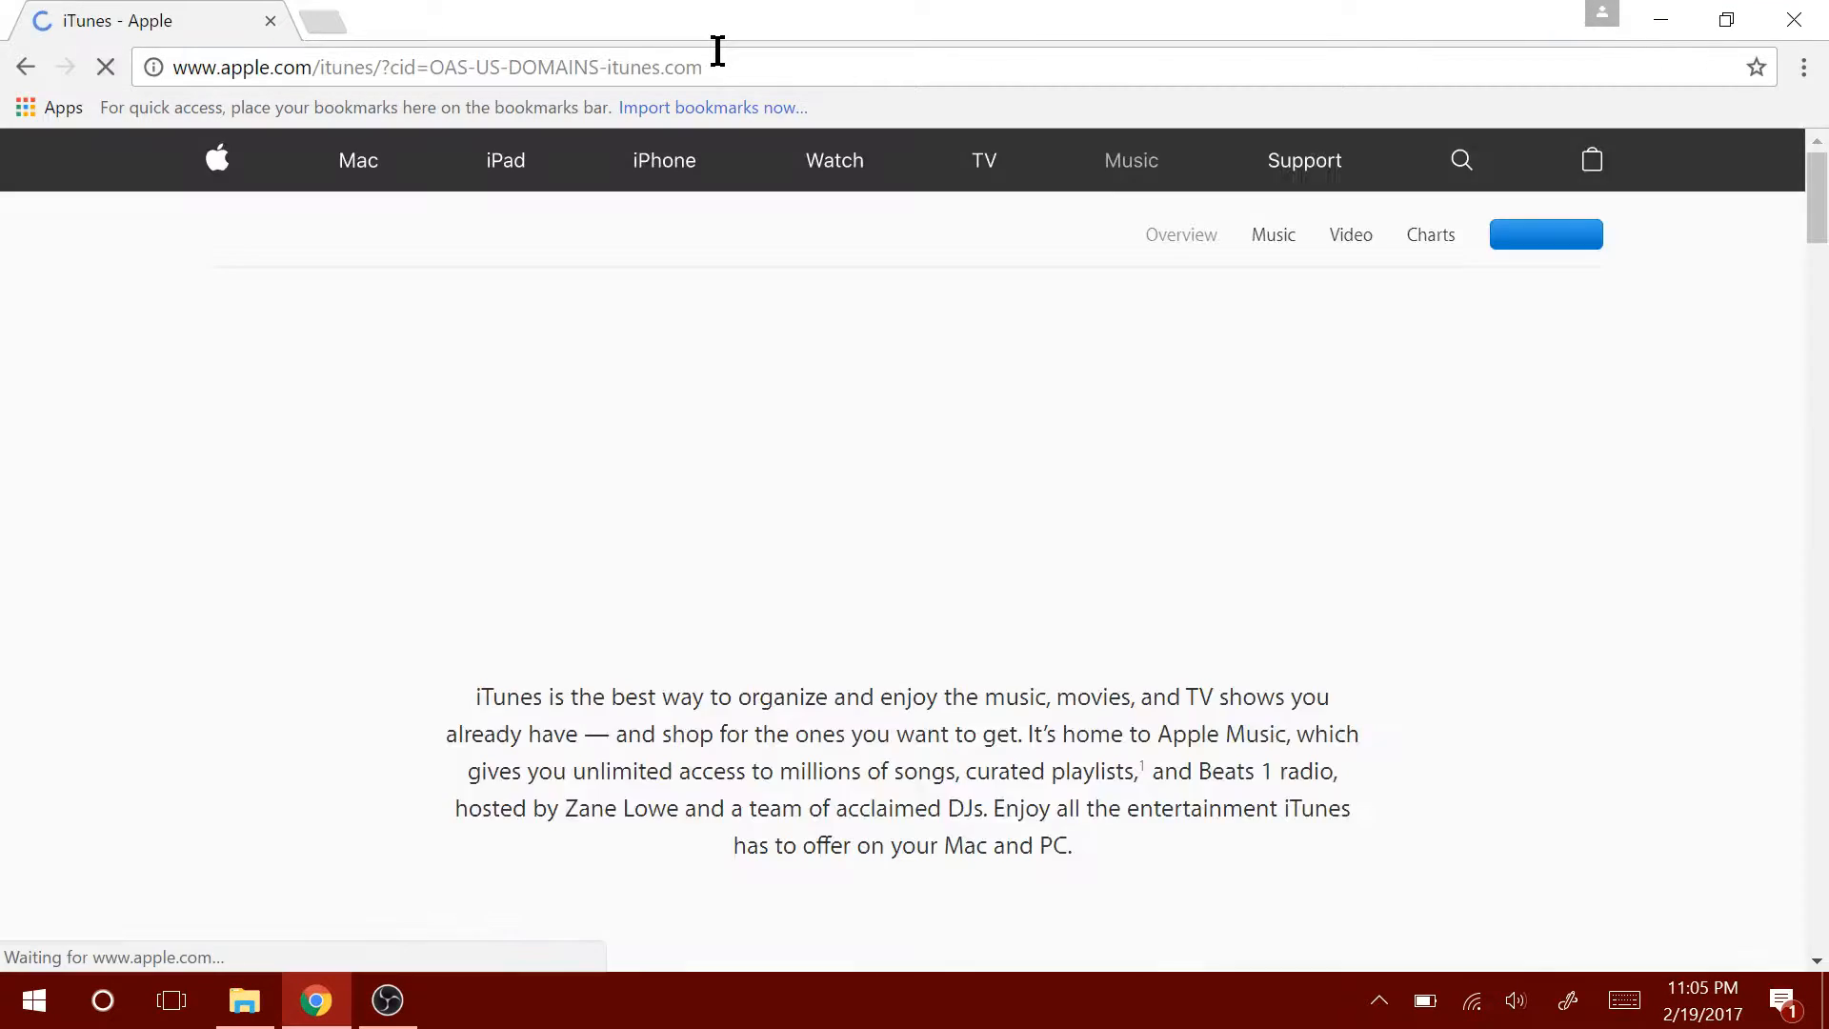
Start the iTunes installer download from Apple's page and return to the C: drive window.
left_click(1546, 233)
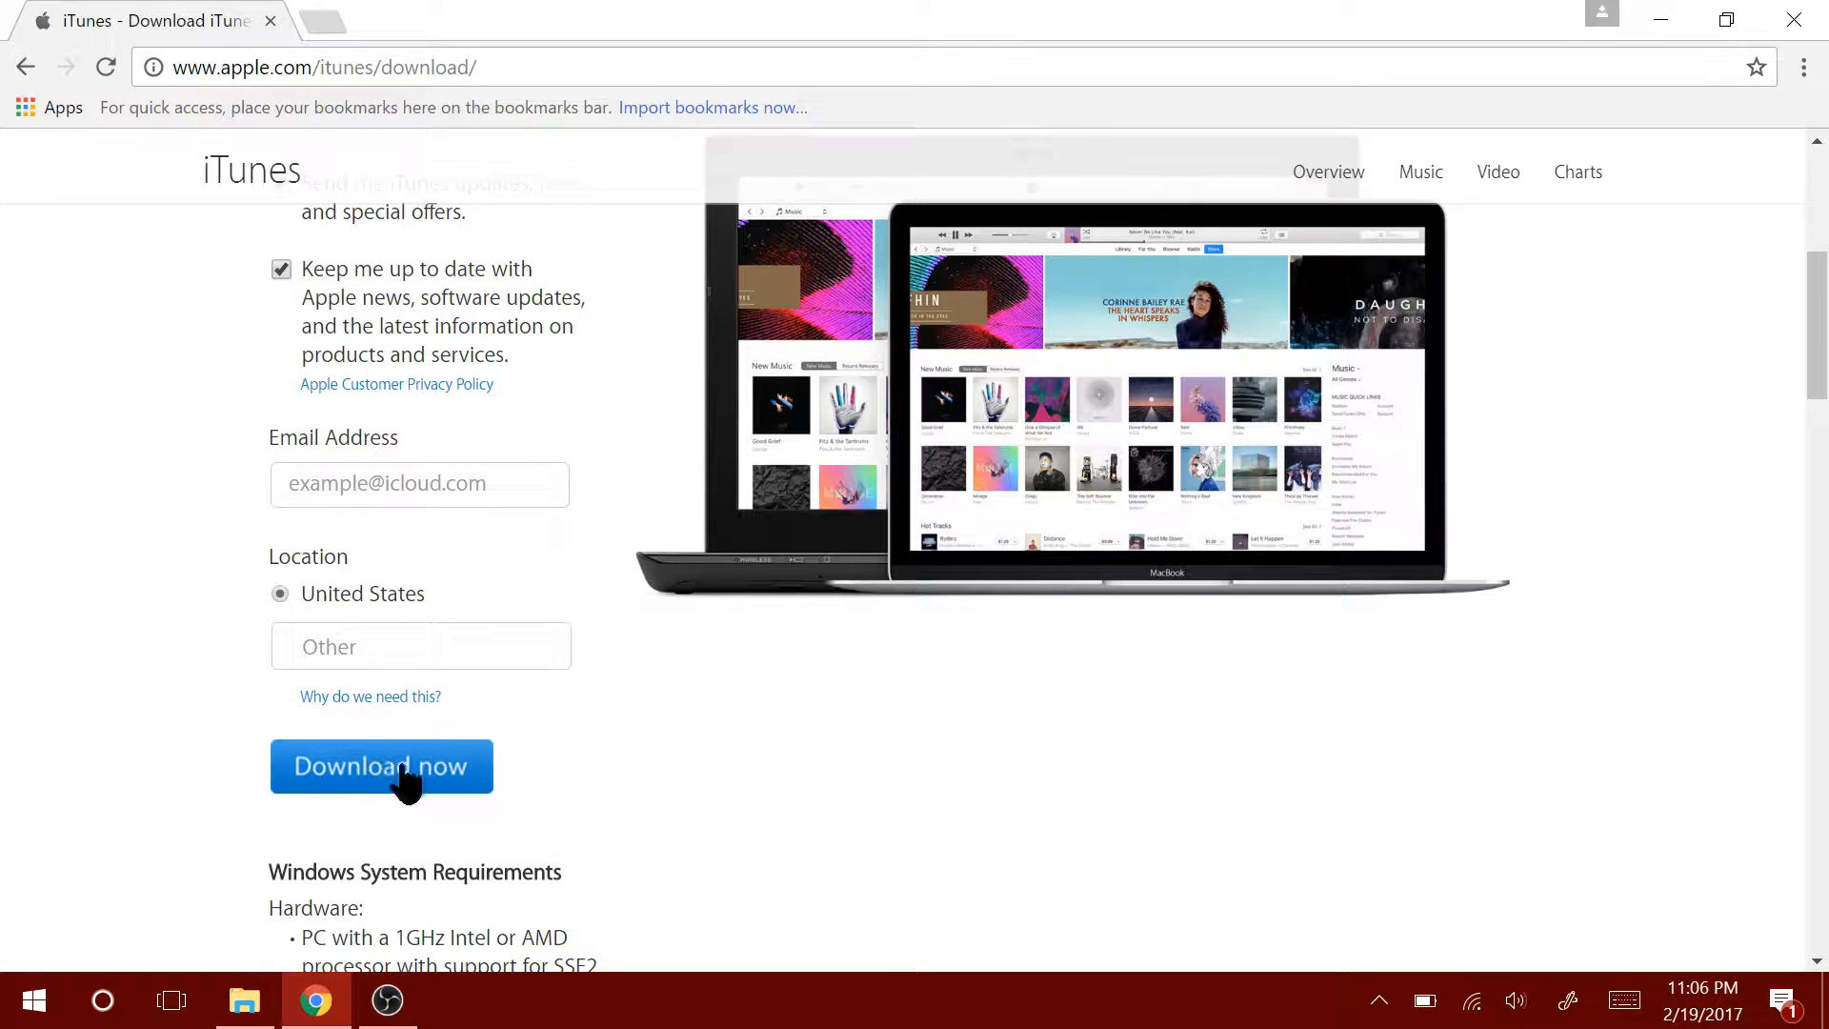
mouse_move(683, 785)
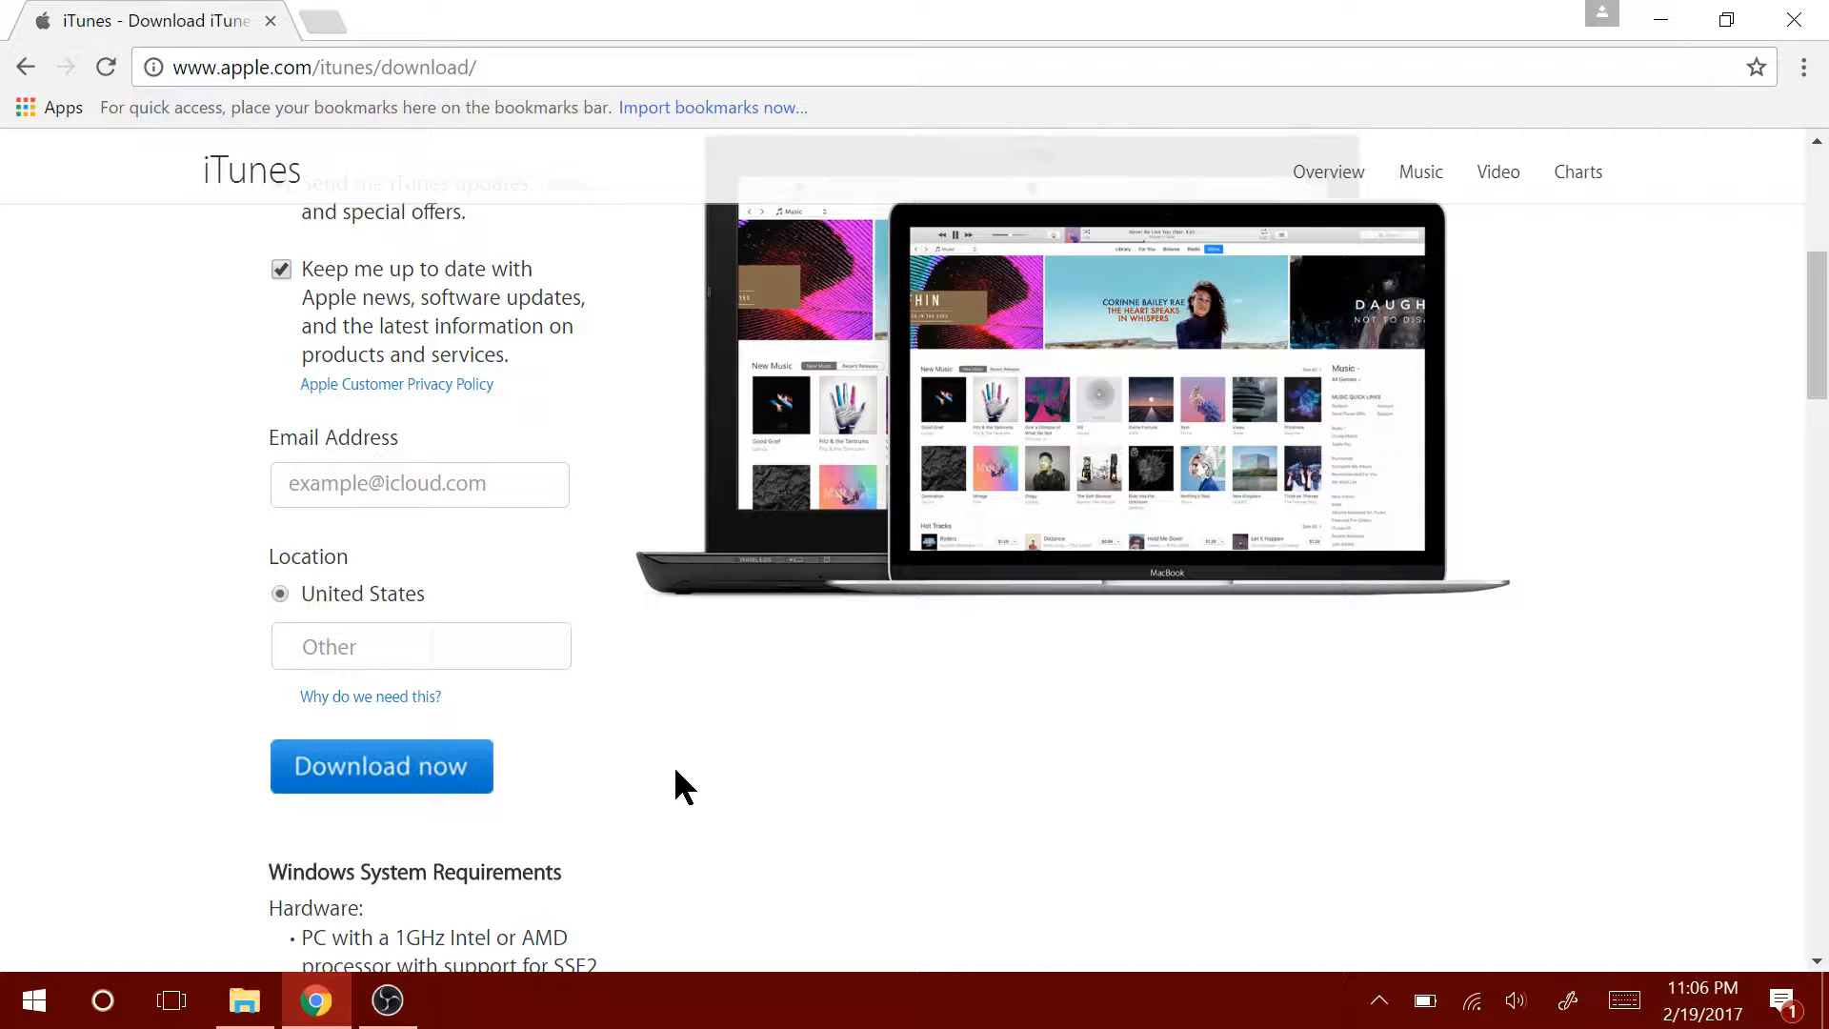
left_click(244, 1000)
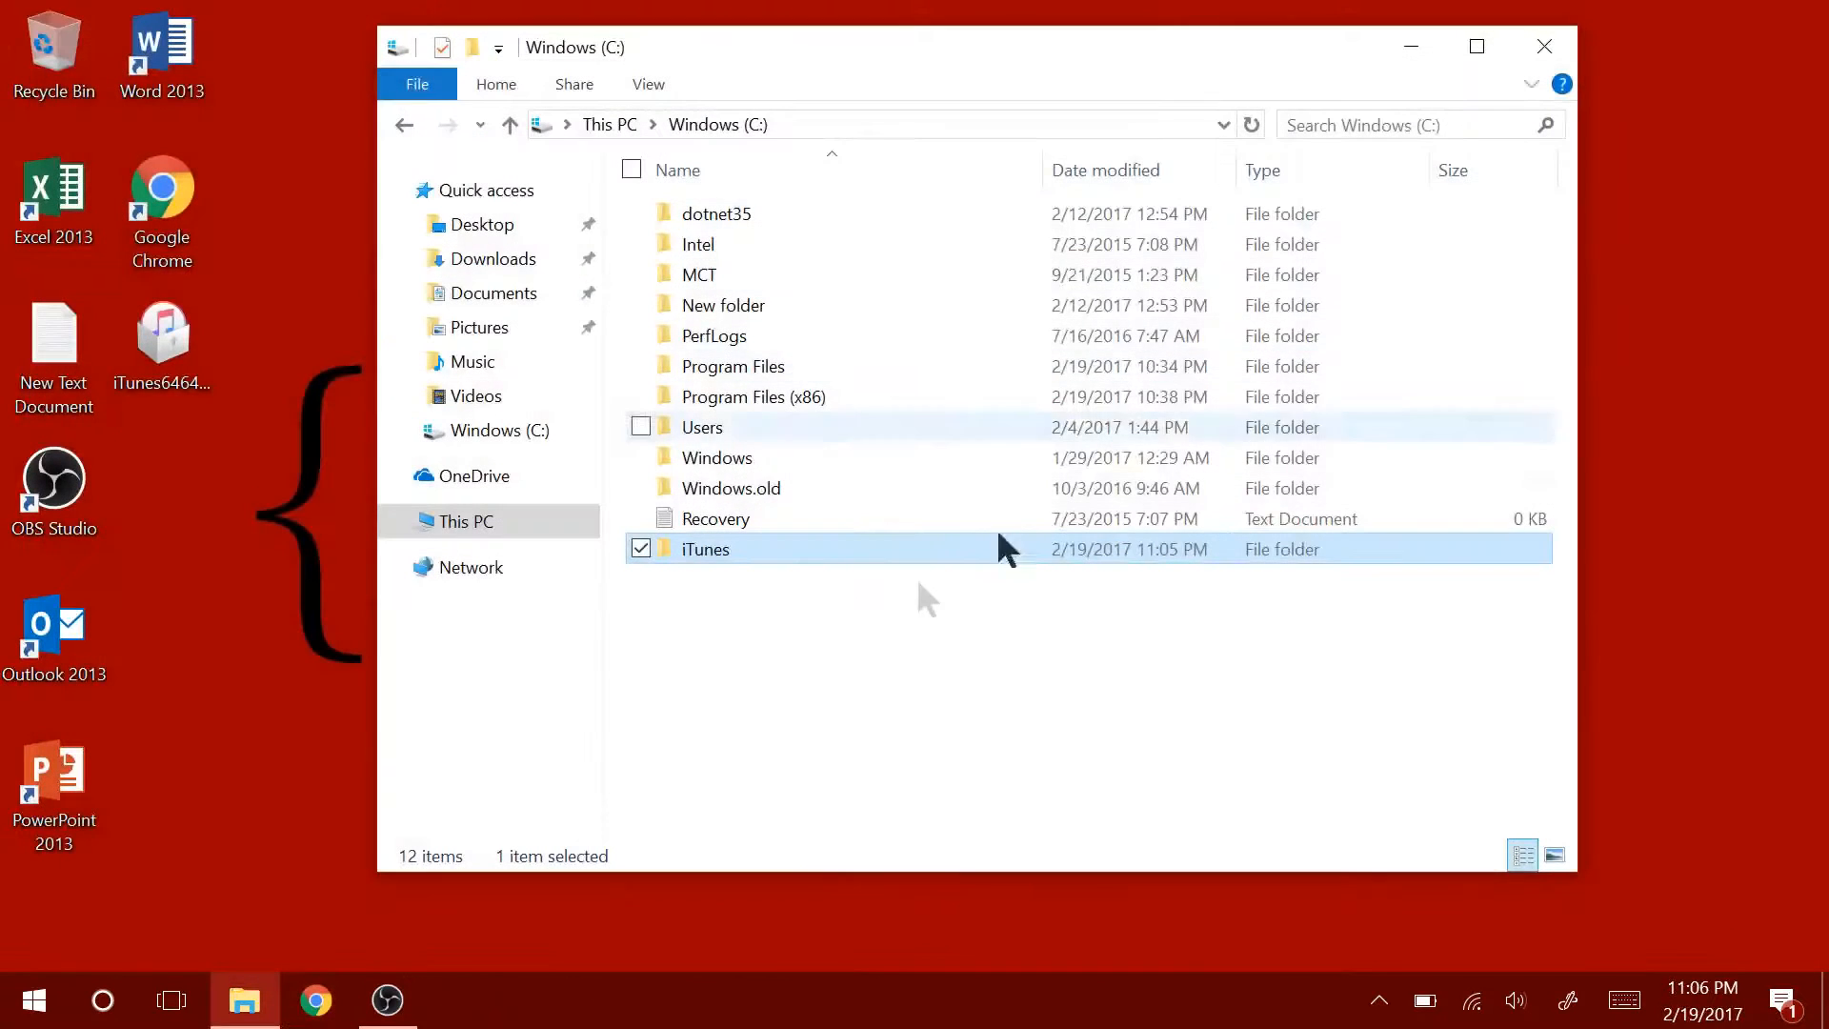
Extract iTunes6464Setup.exe with 7-Zip inside C:\iTunes and enter the extracted iTunes6464Setup folder.
double_click(705, 548)
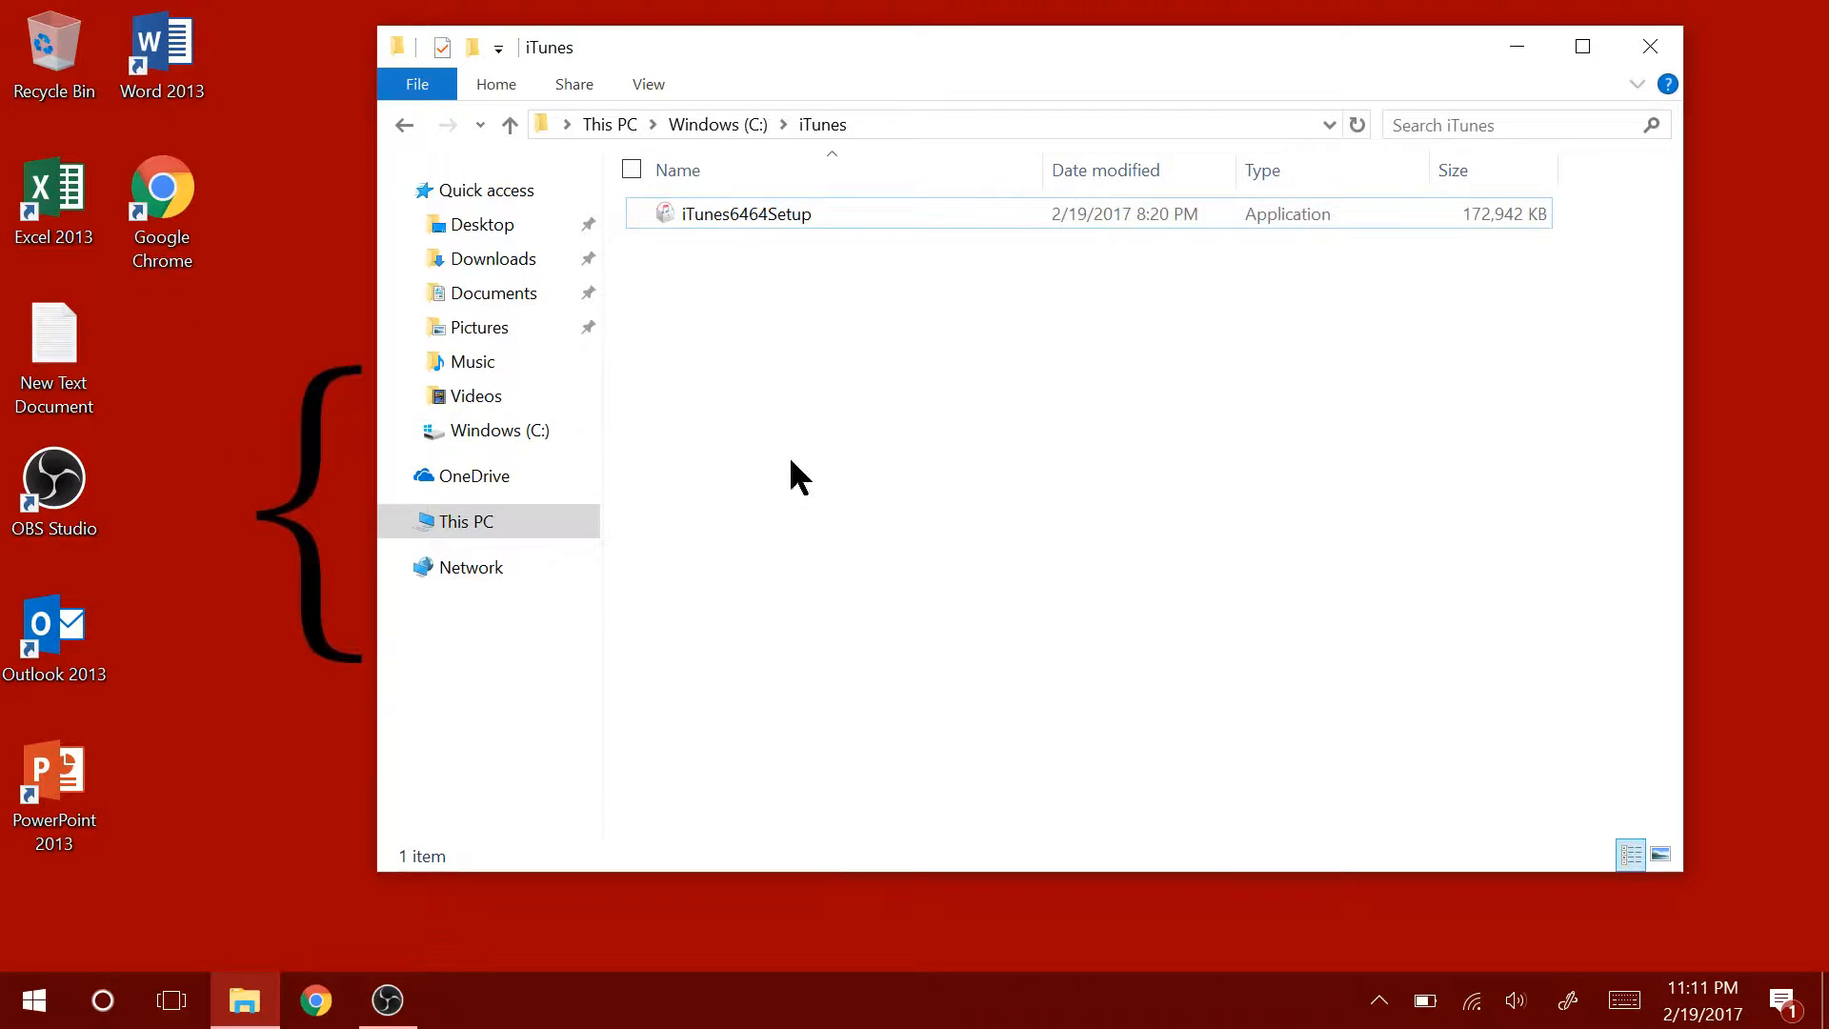
right_click(745, 214)
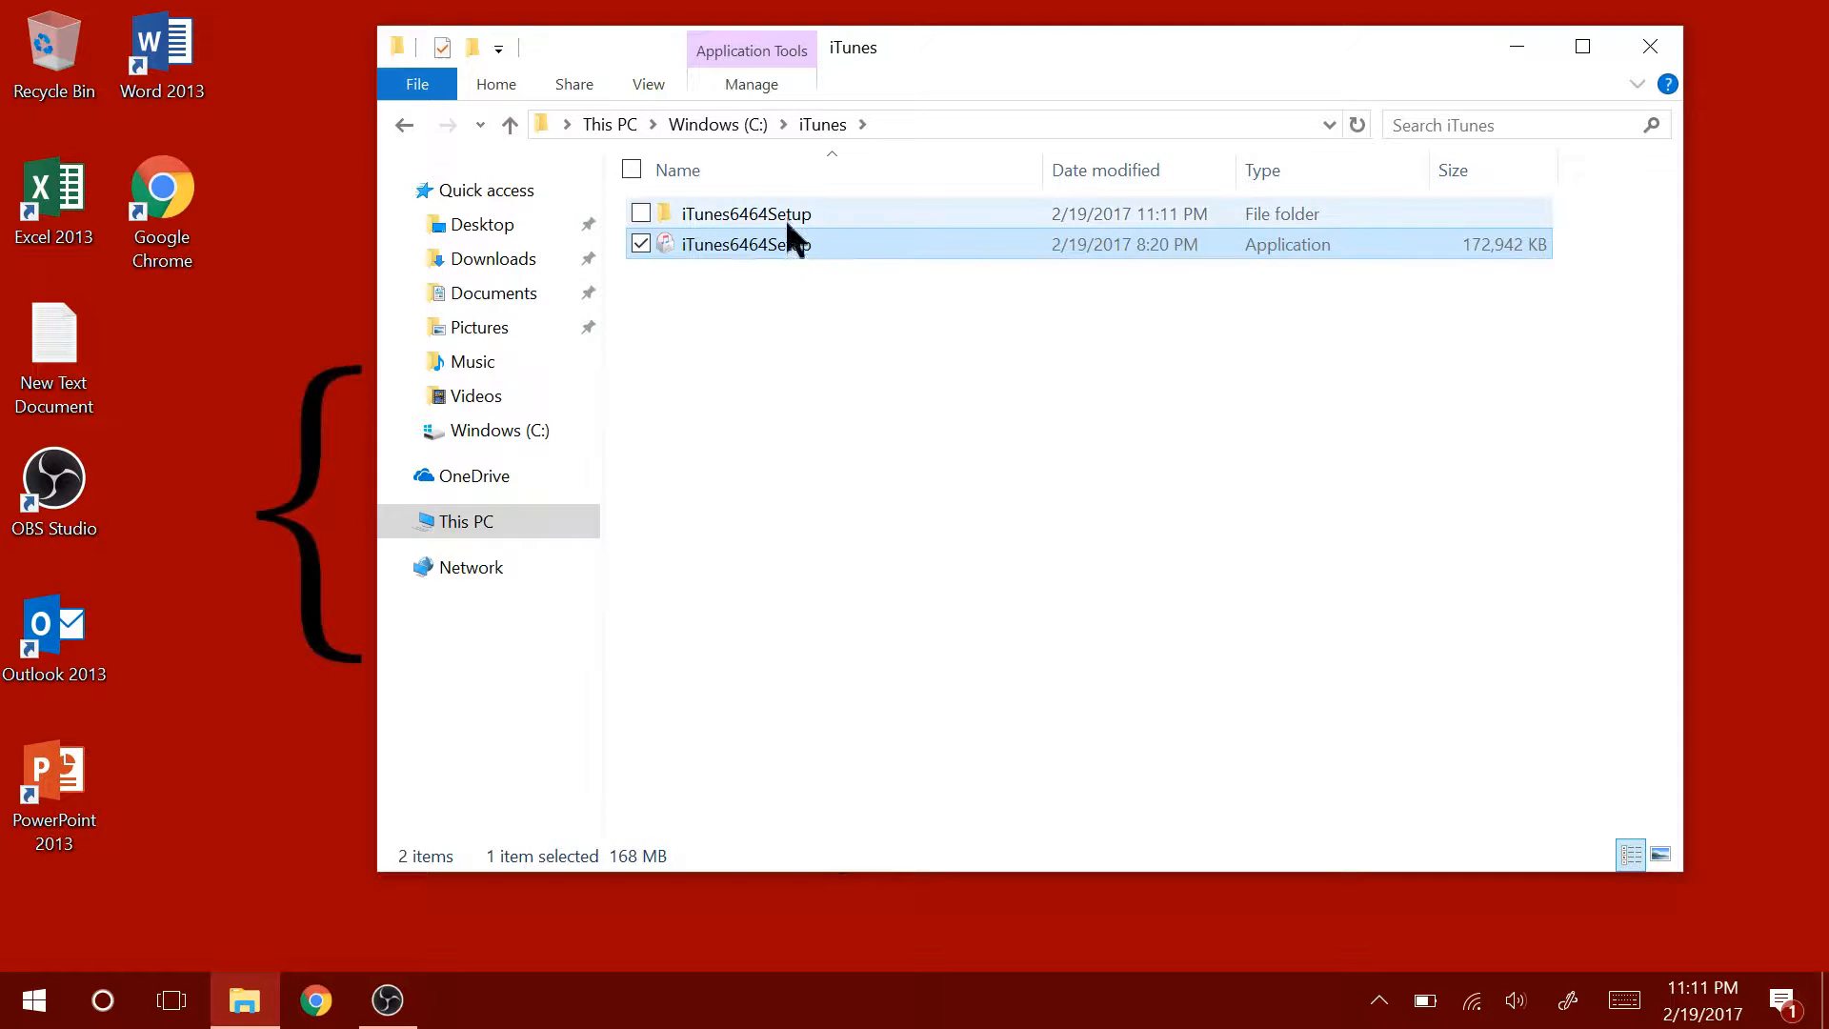
double_click(747, 213)
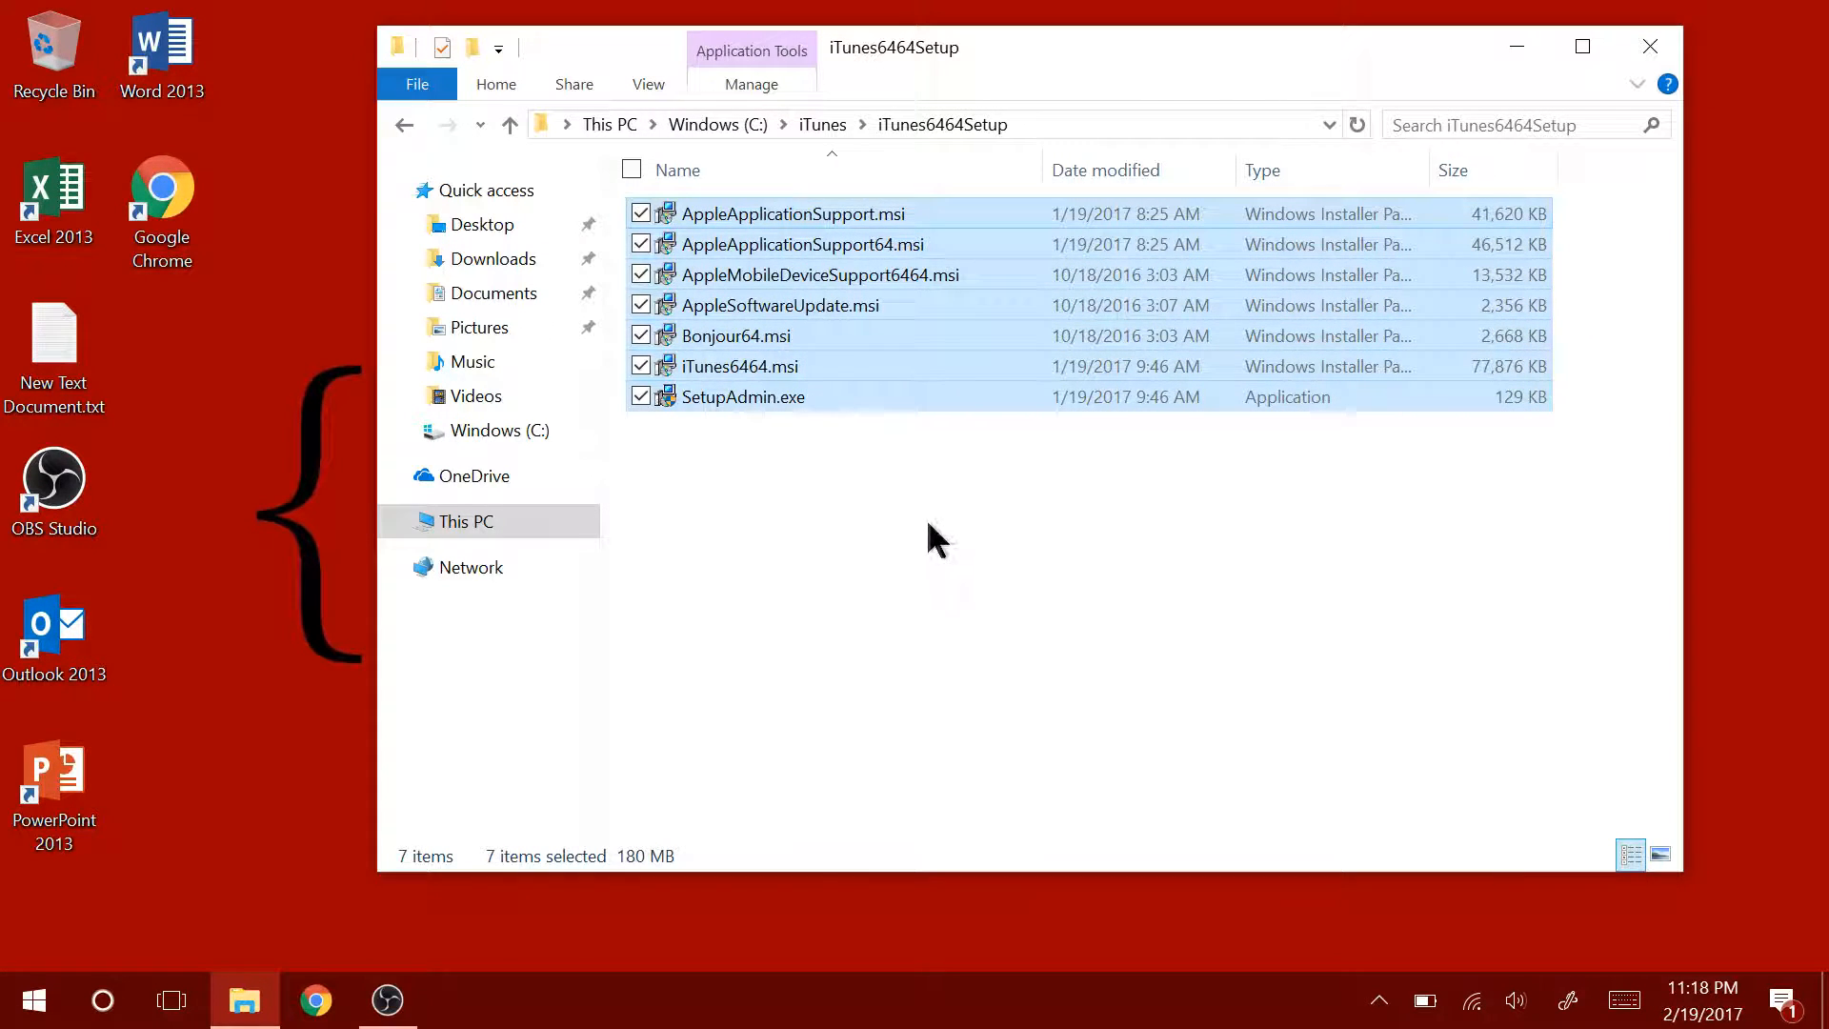
Enter the four quoted .msi /qn lines for Bonjour64, Apple Application Support 64, Apple Mobile Device Support and iTunes6464.
left_click(903, 526)
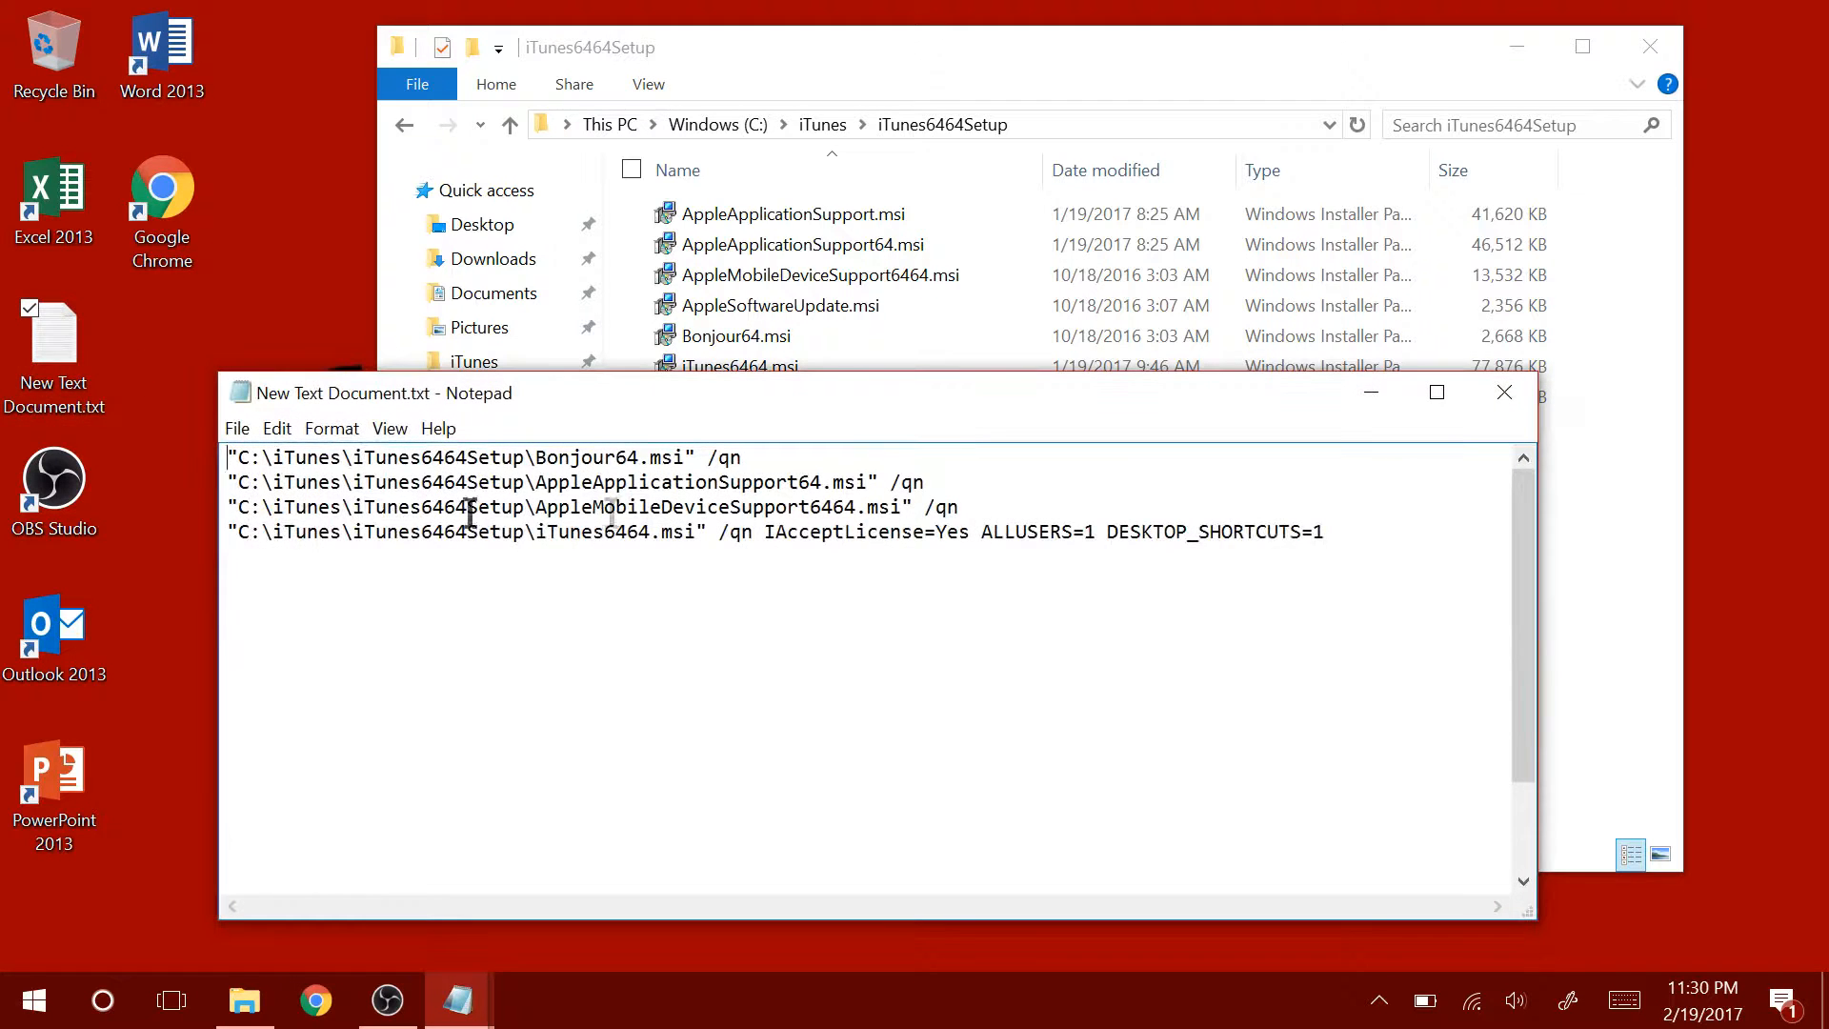
key("ctrl+a")
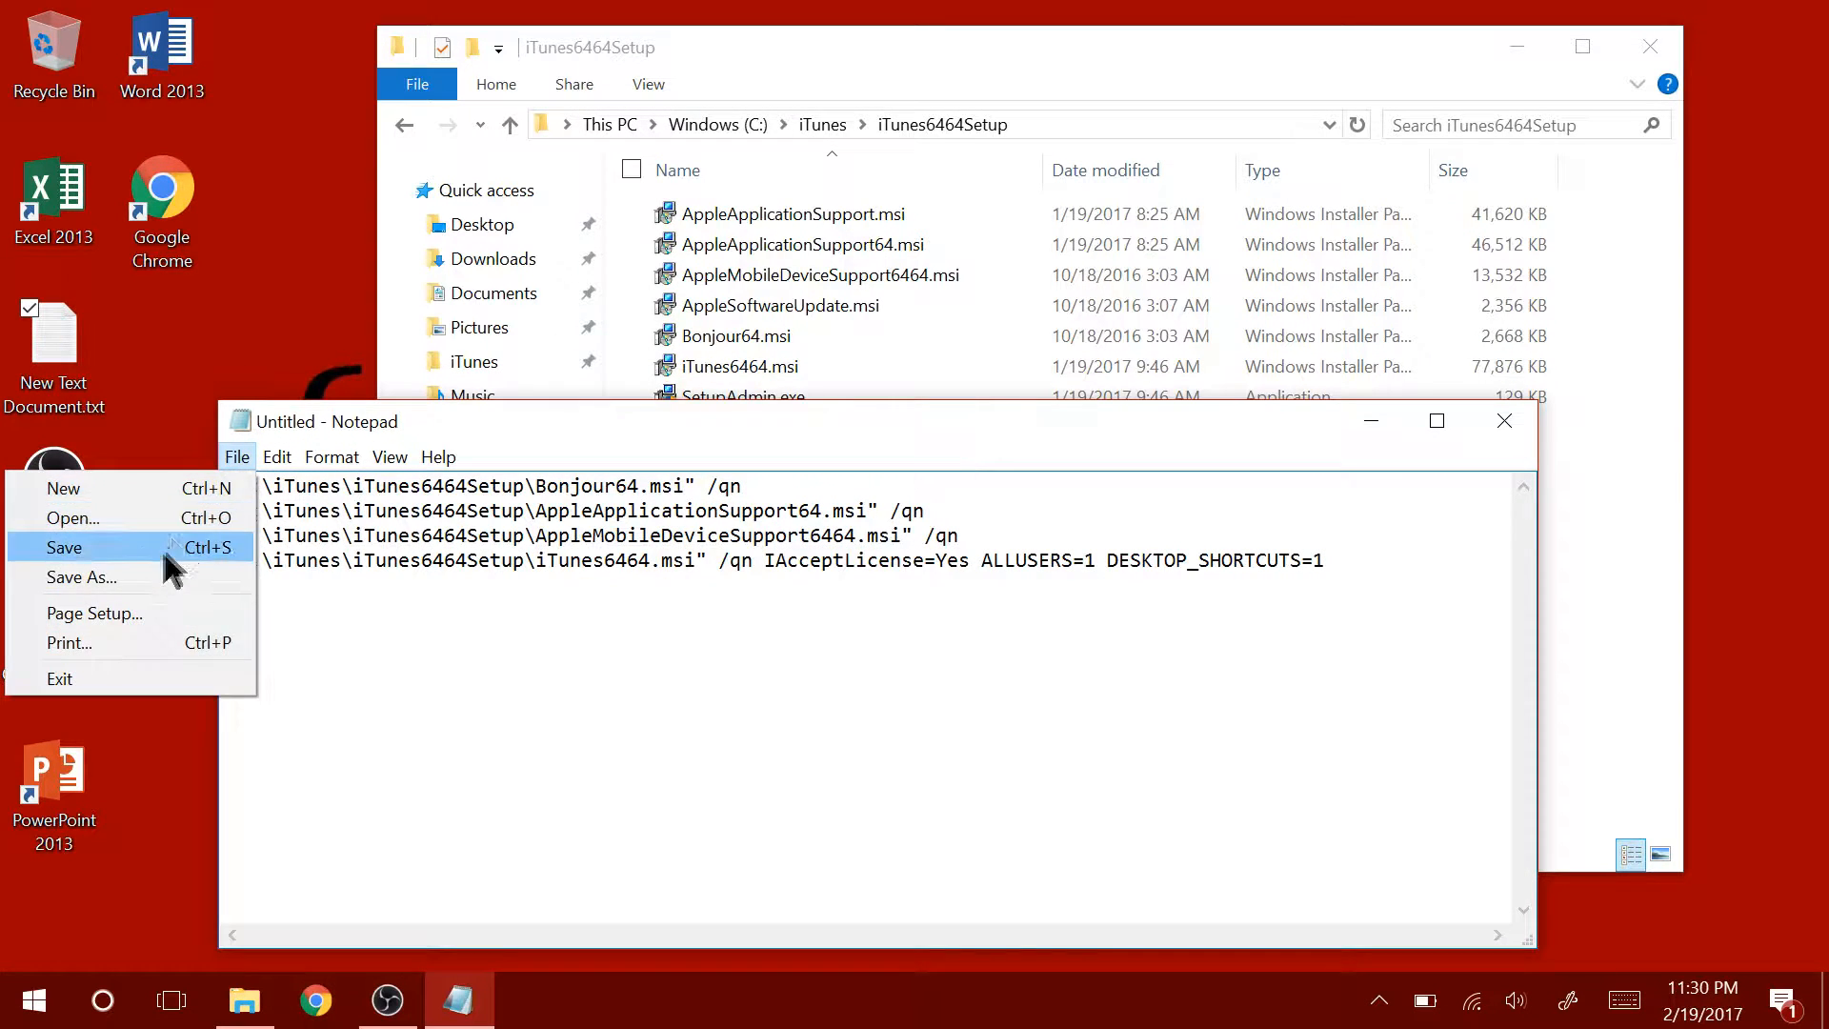
Begin Save As and browse to C:\iTunes as the save location.
left_click(63, 547)
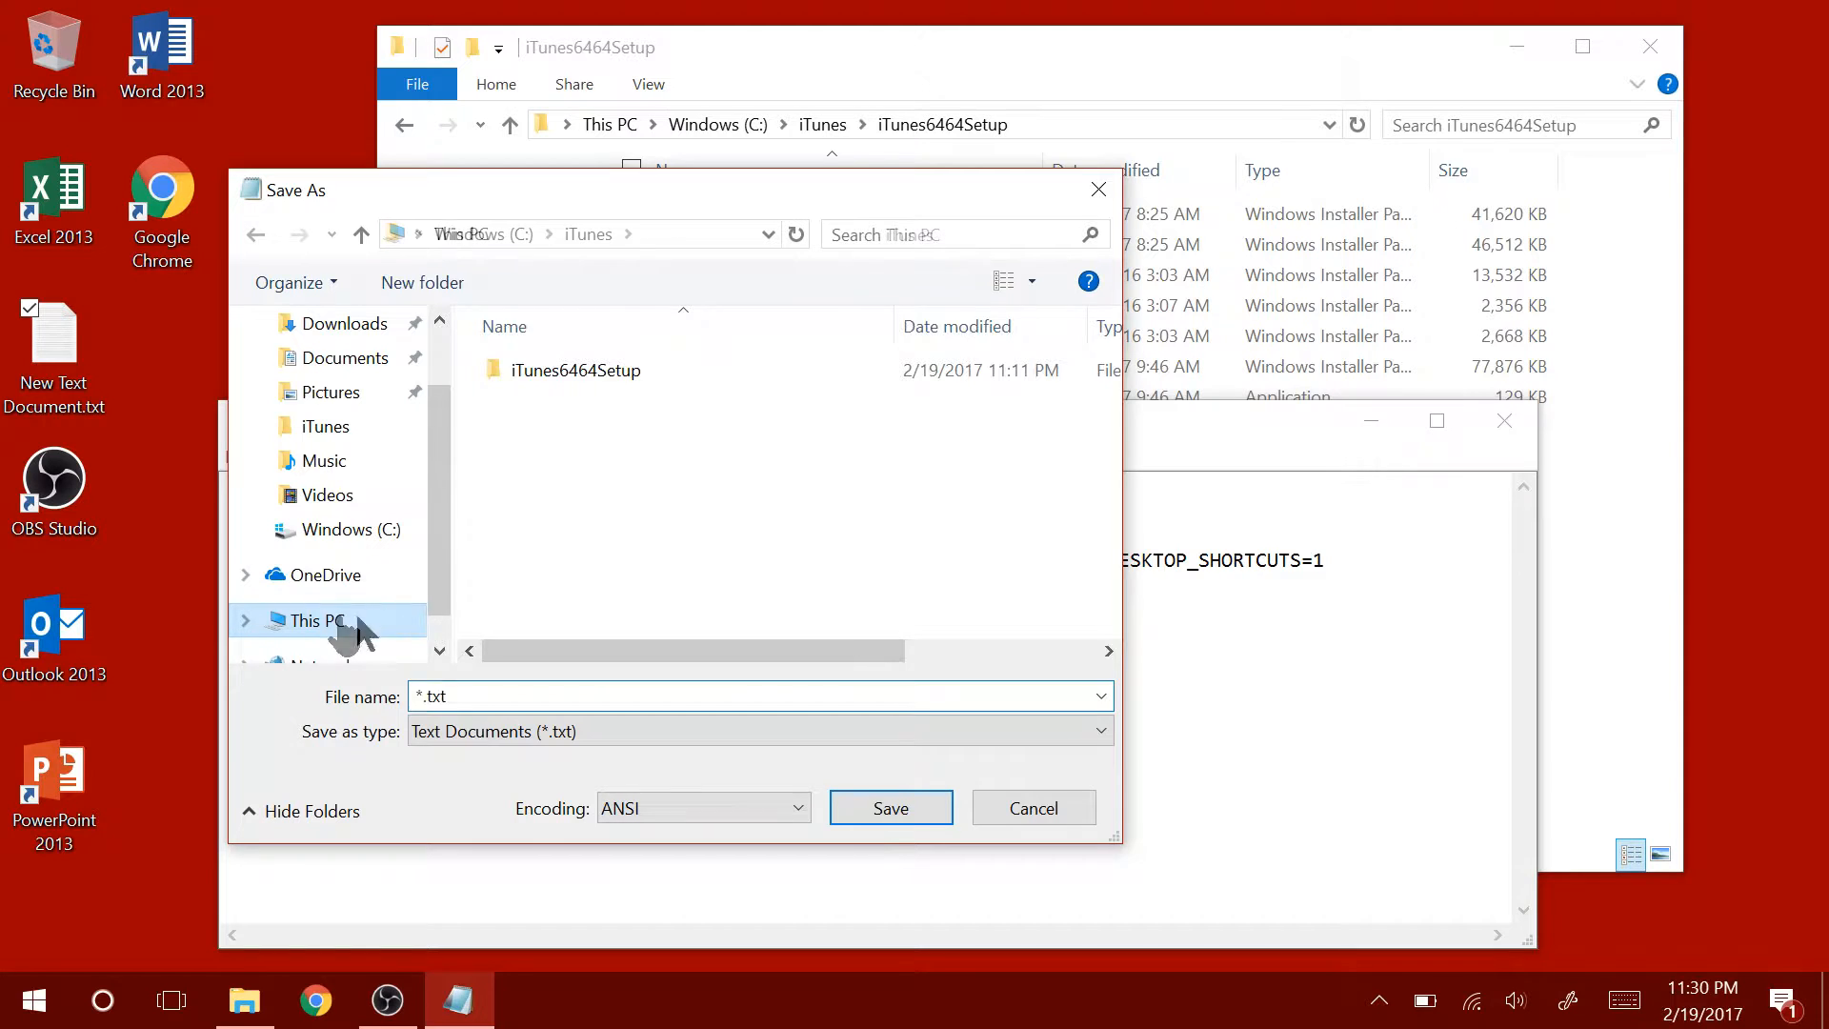
left_click(316, 619)
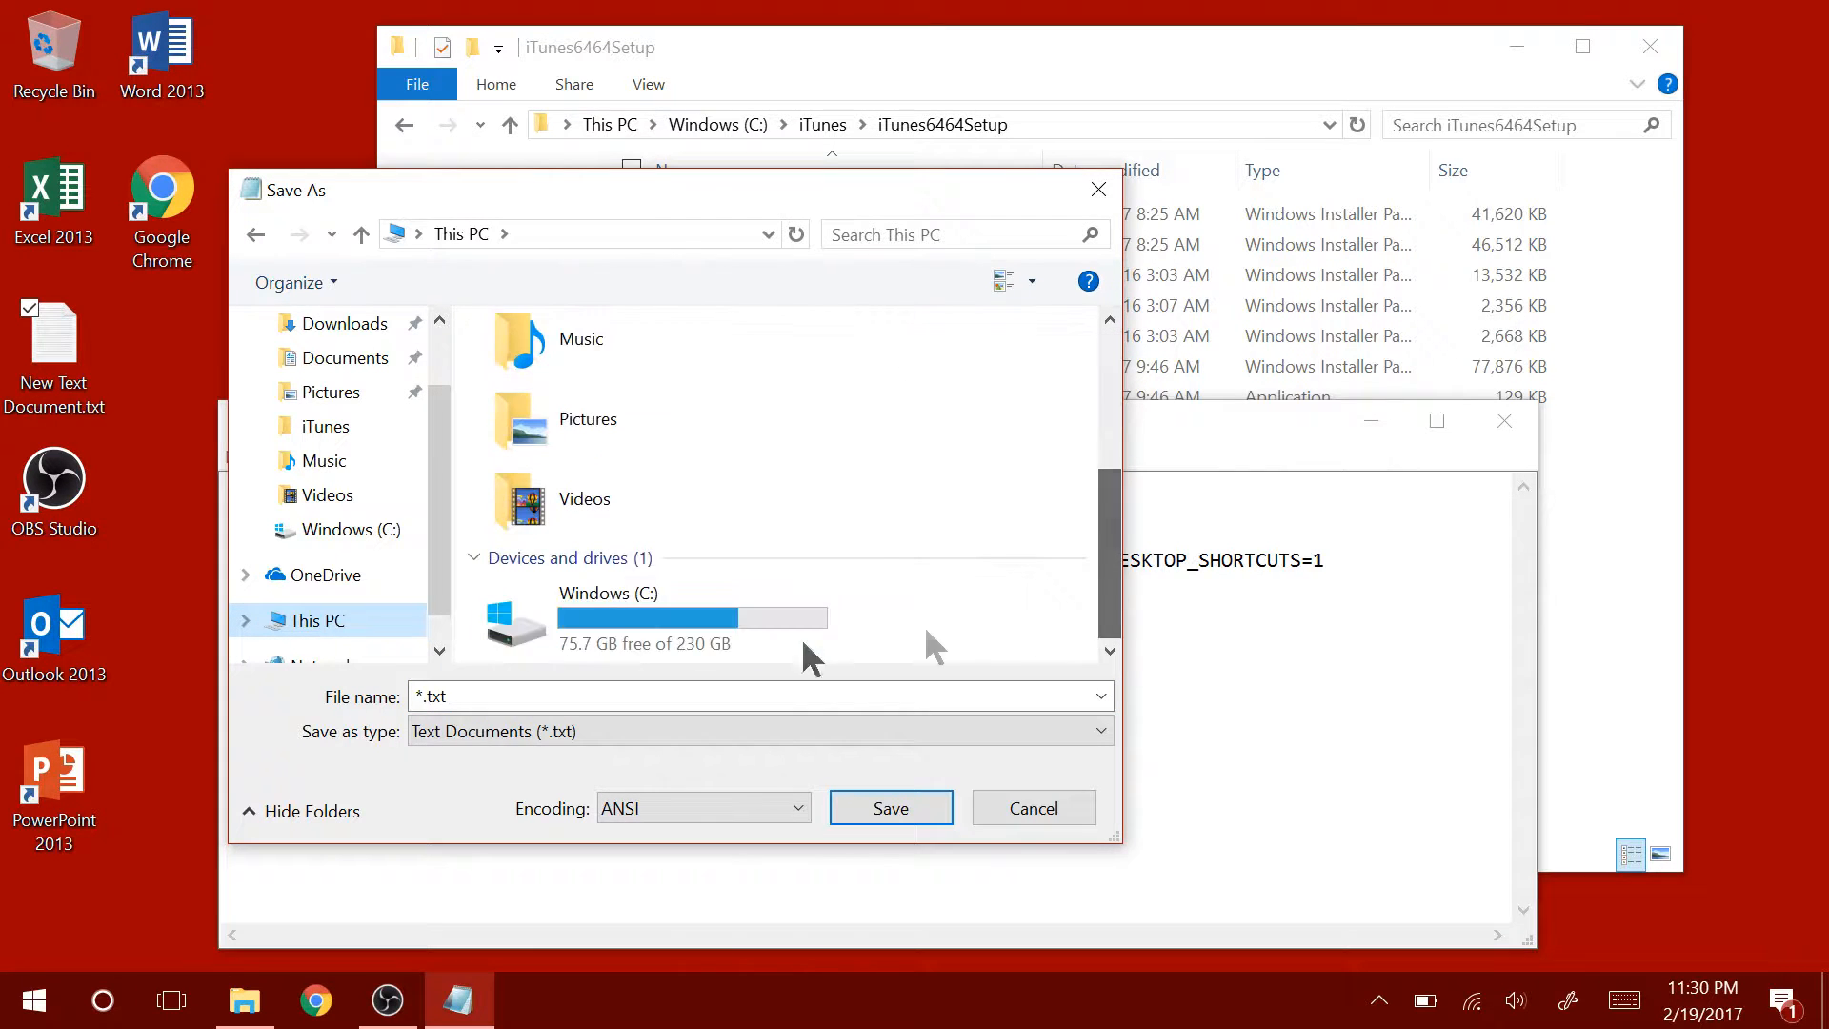
double_click(608, 618)
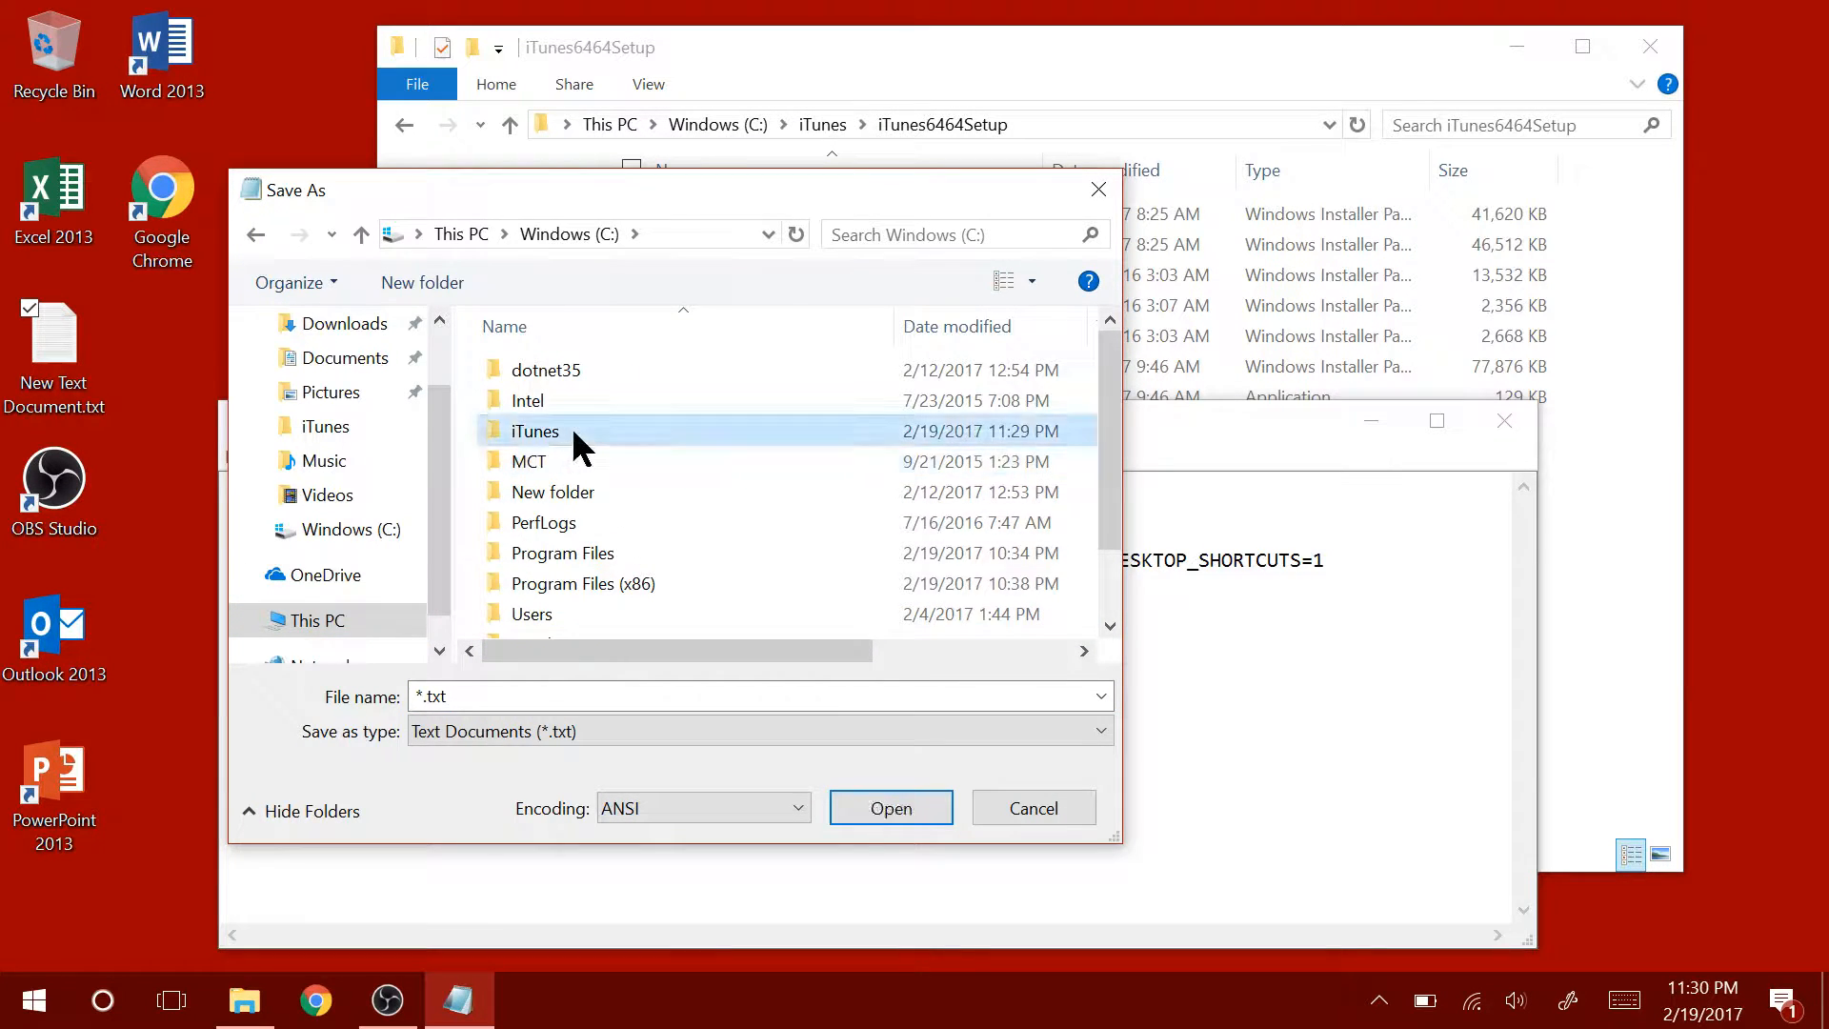
double_click(533, 430)
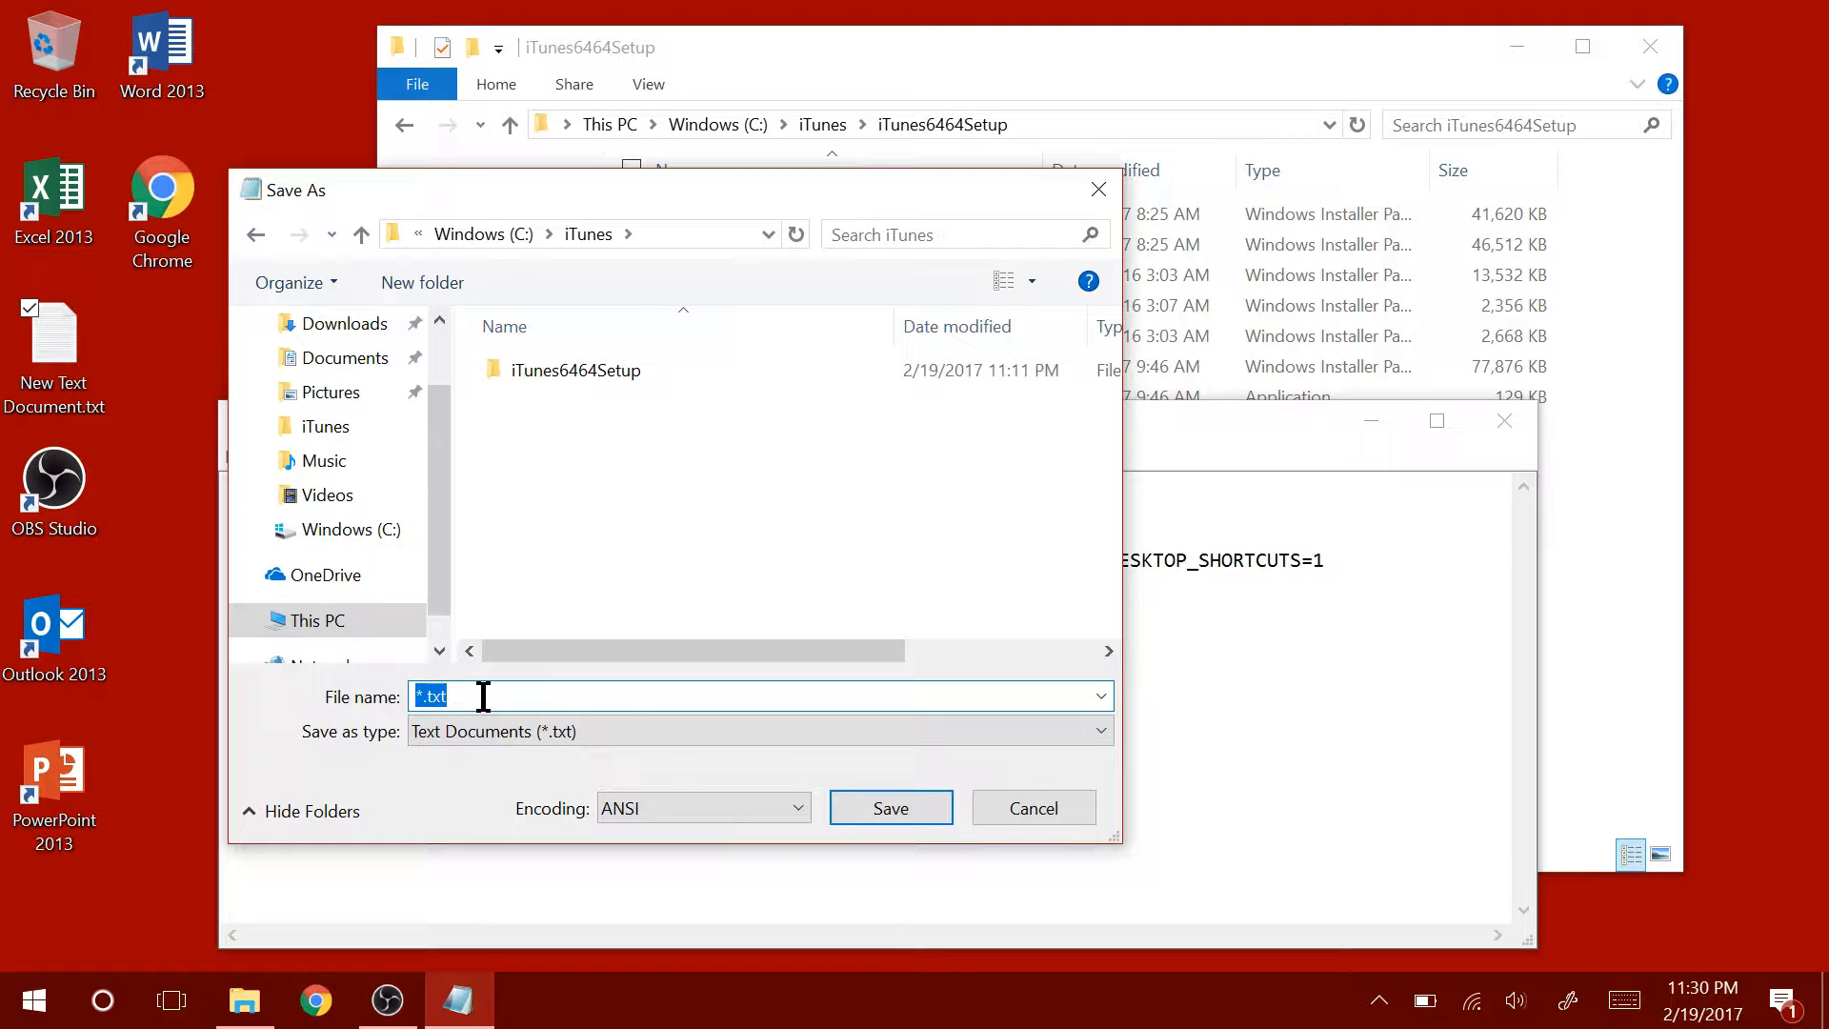
Save the commands as 'iTunes.bat' with Save as type set to All Files.
type("i")
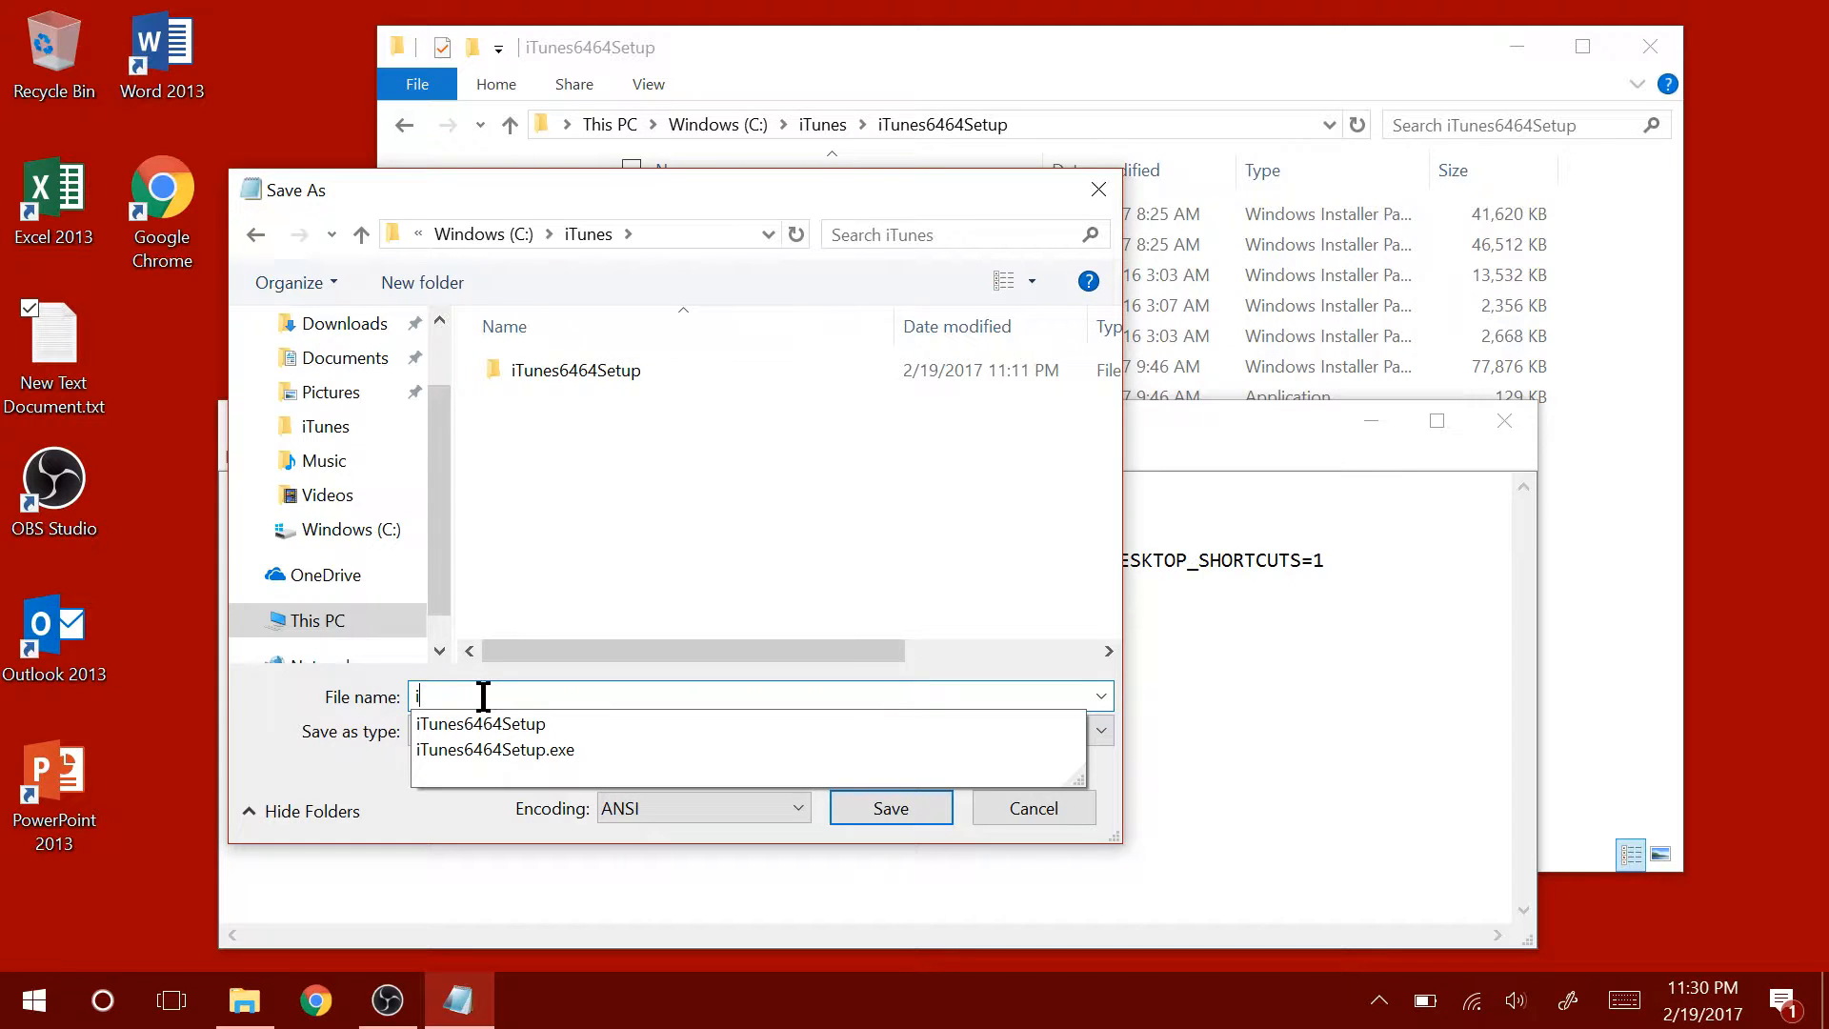
type("Tunes.bat")
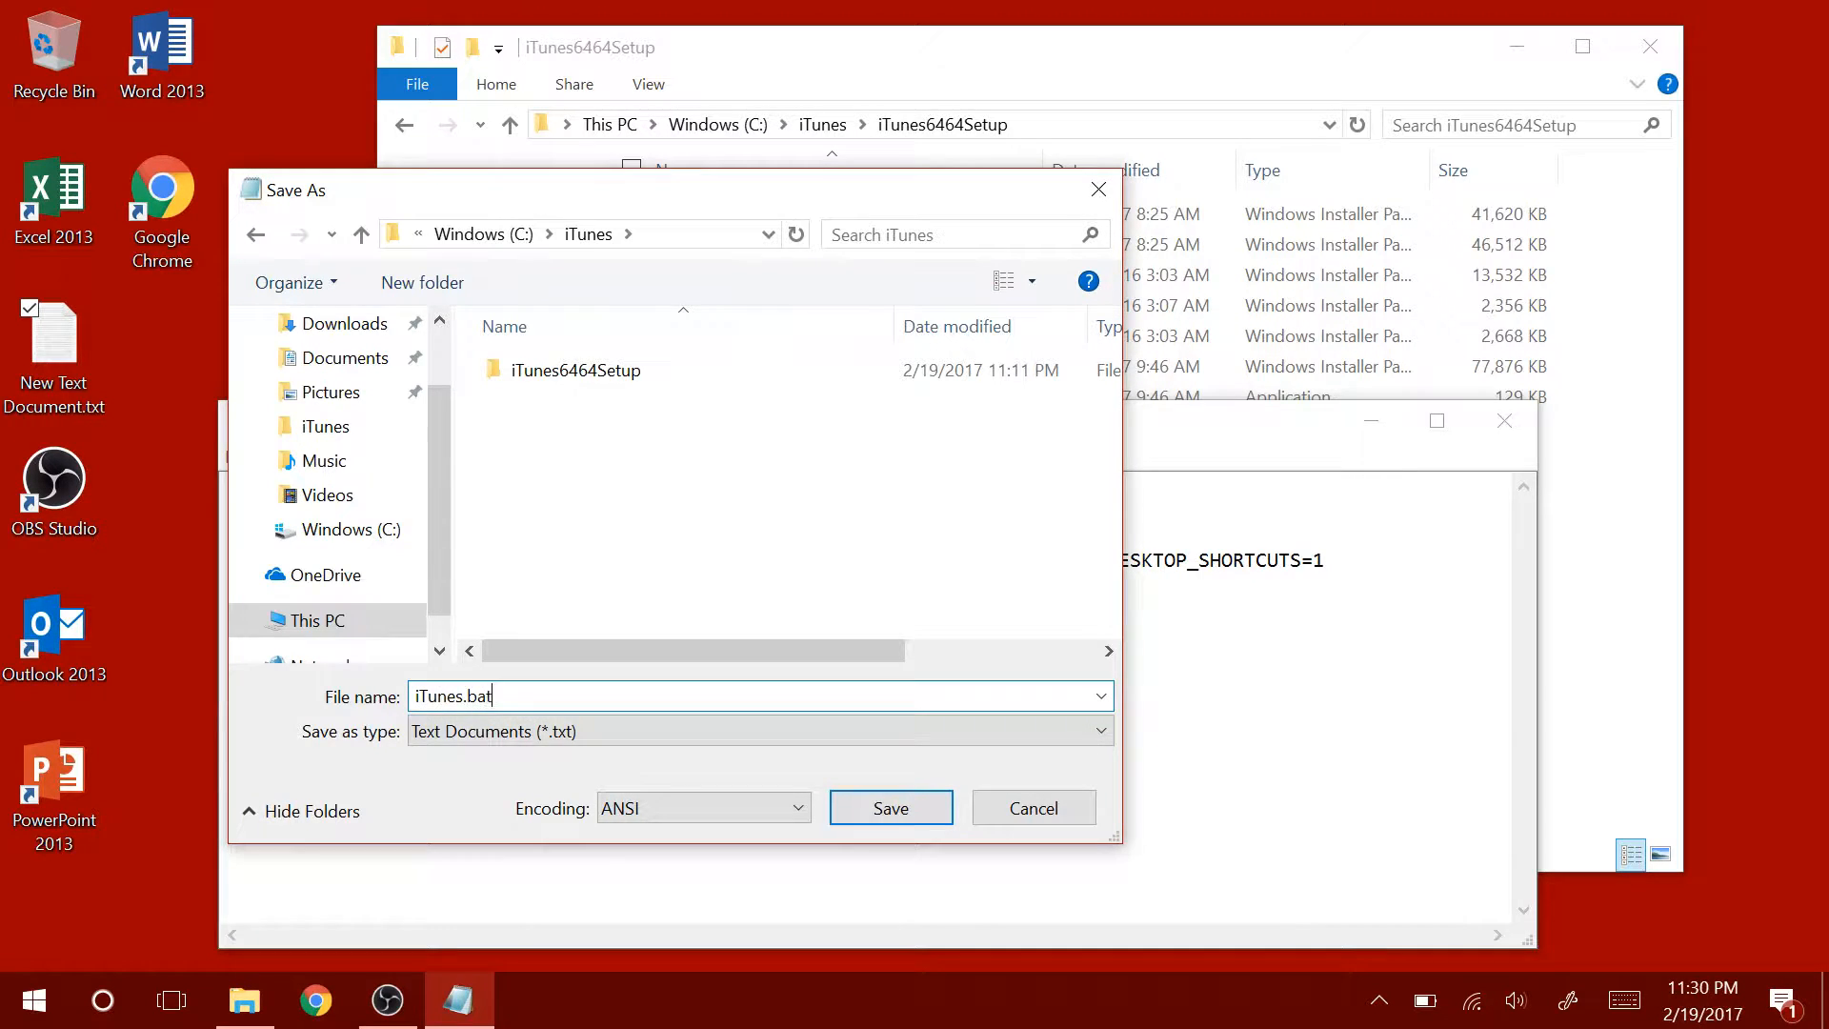
left_click(758, 730)
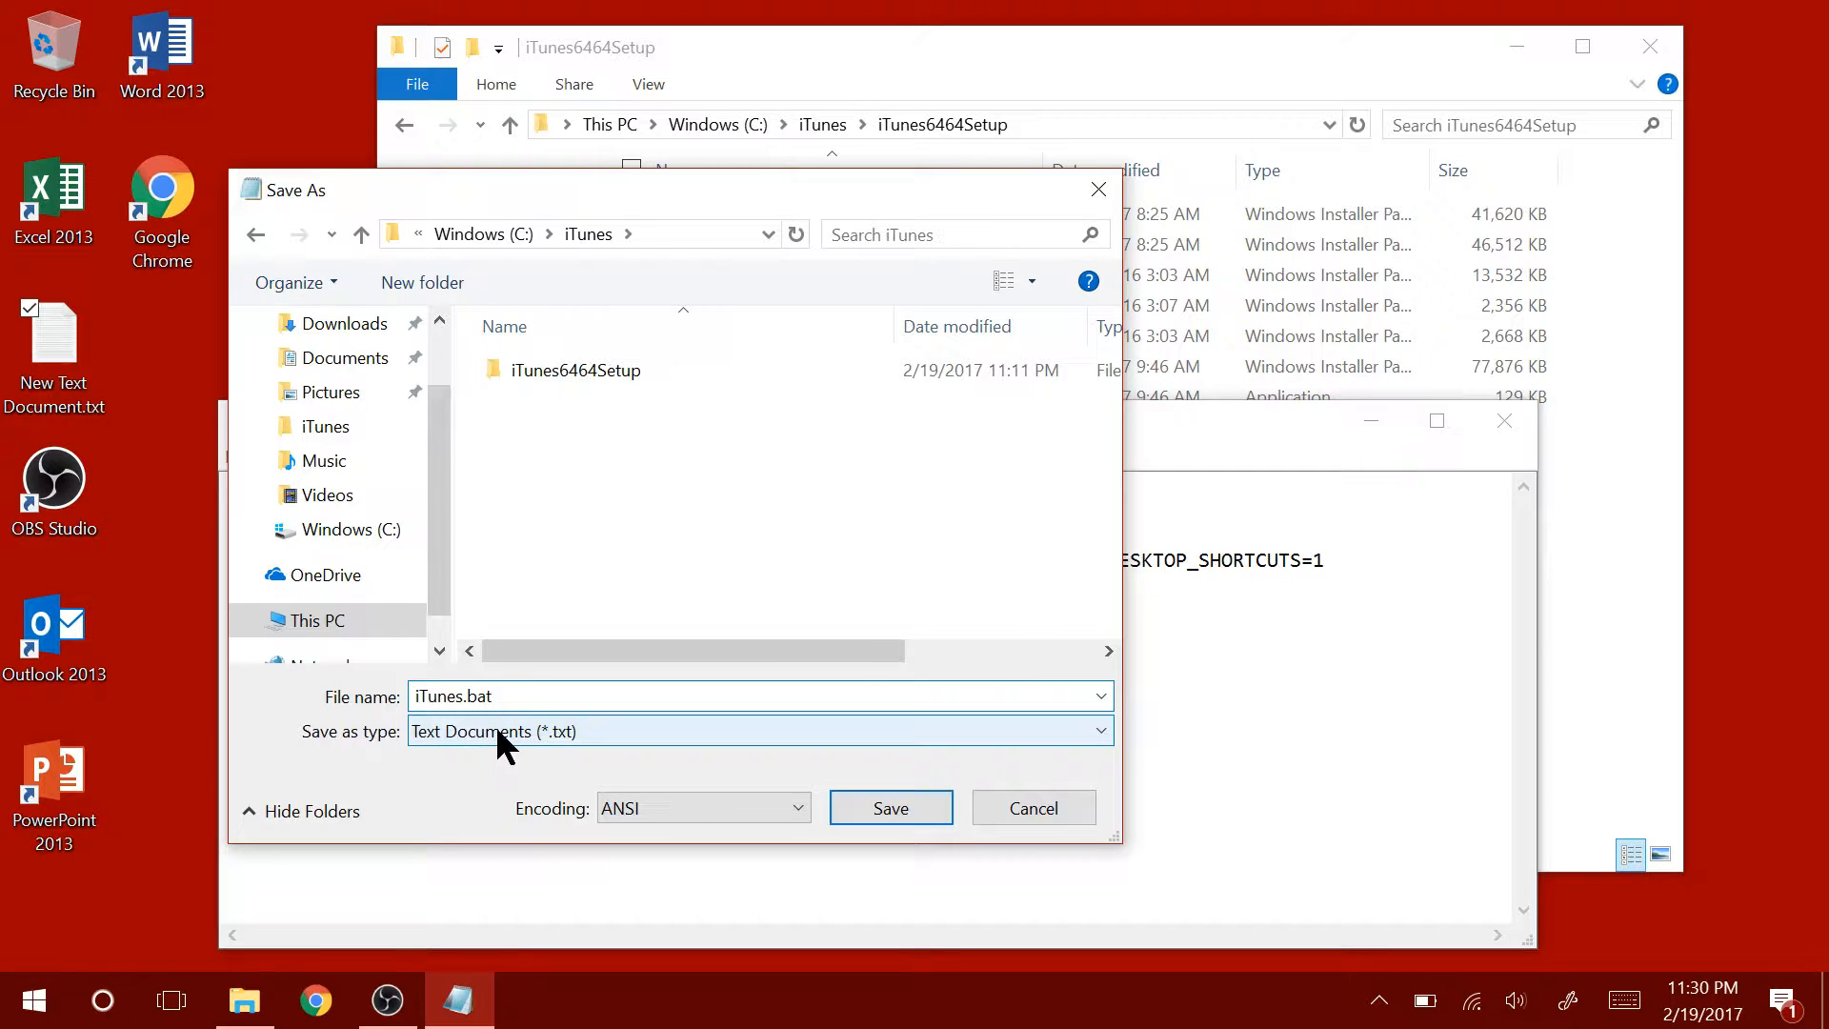
left_click(760, 730)
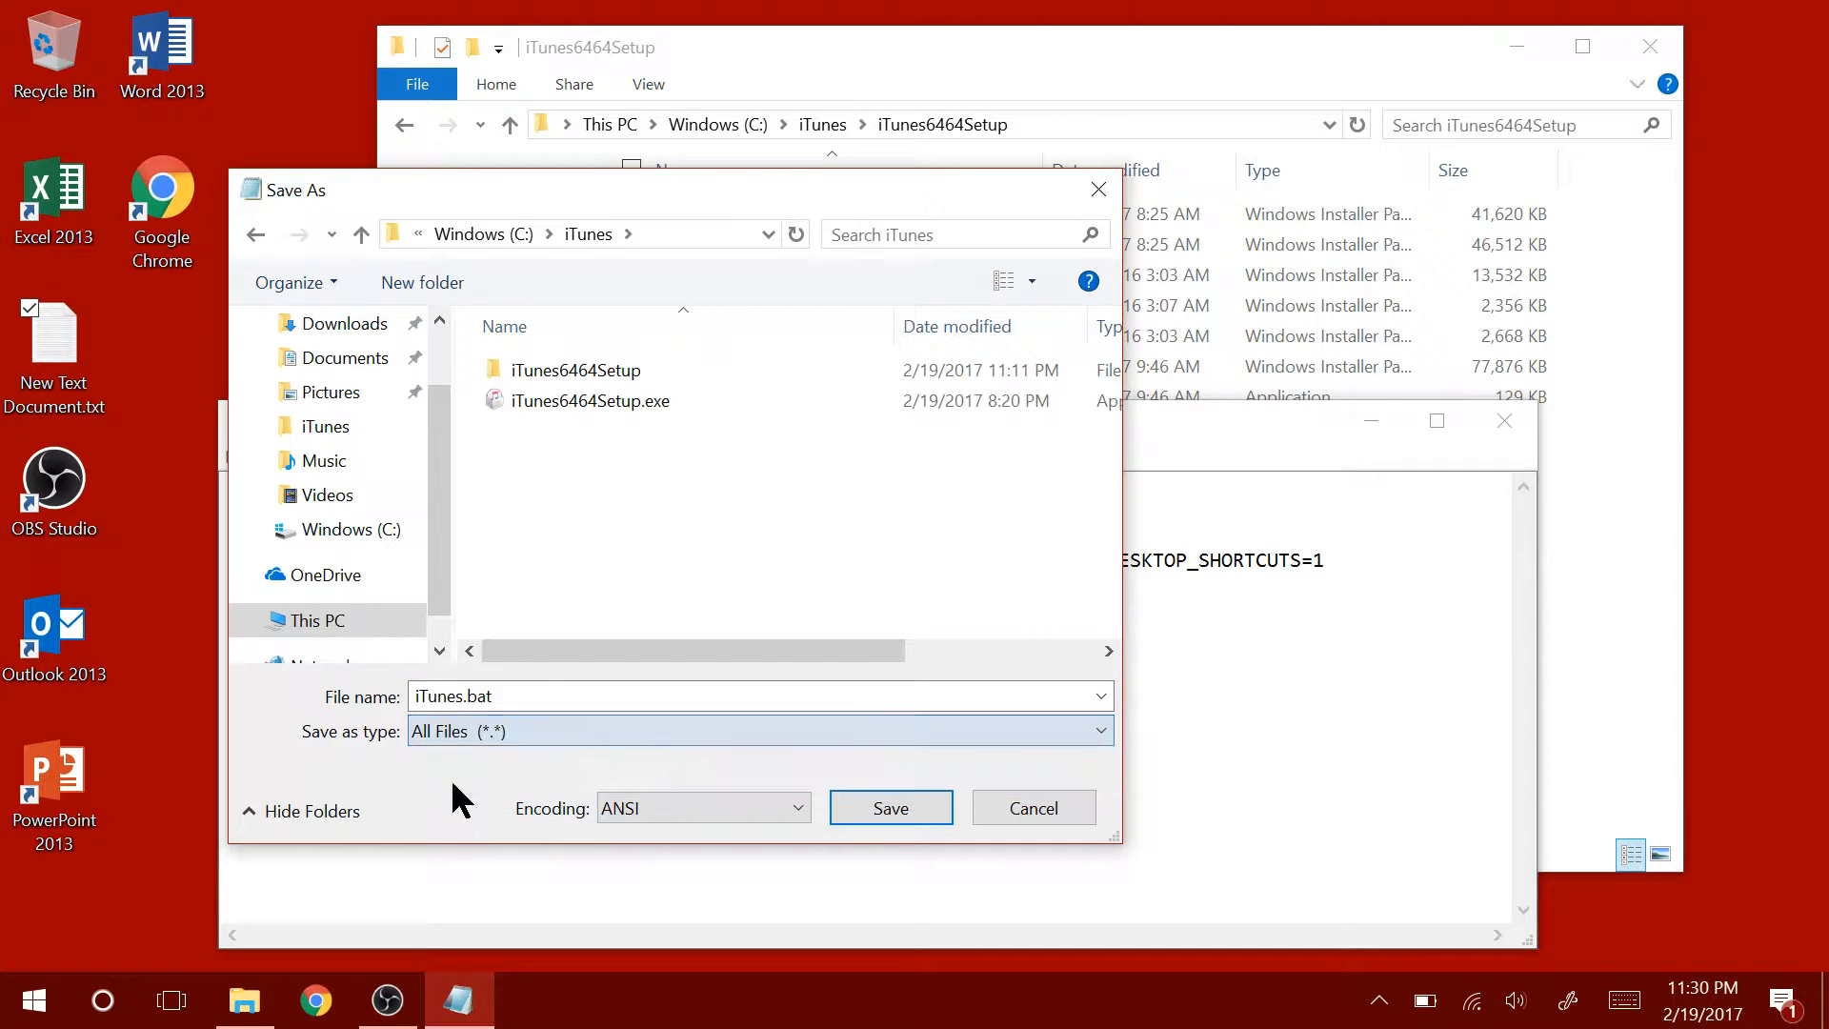
left_click(890, 808)
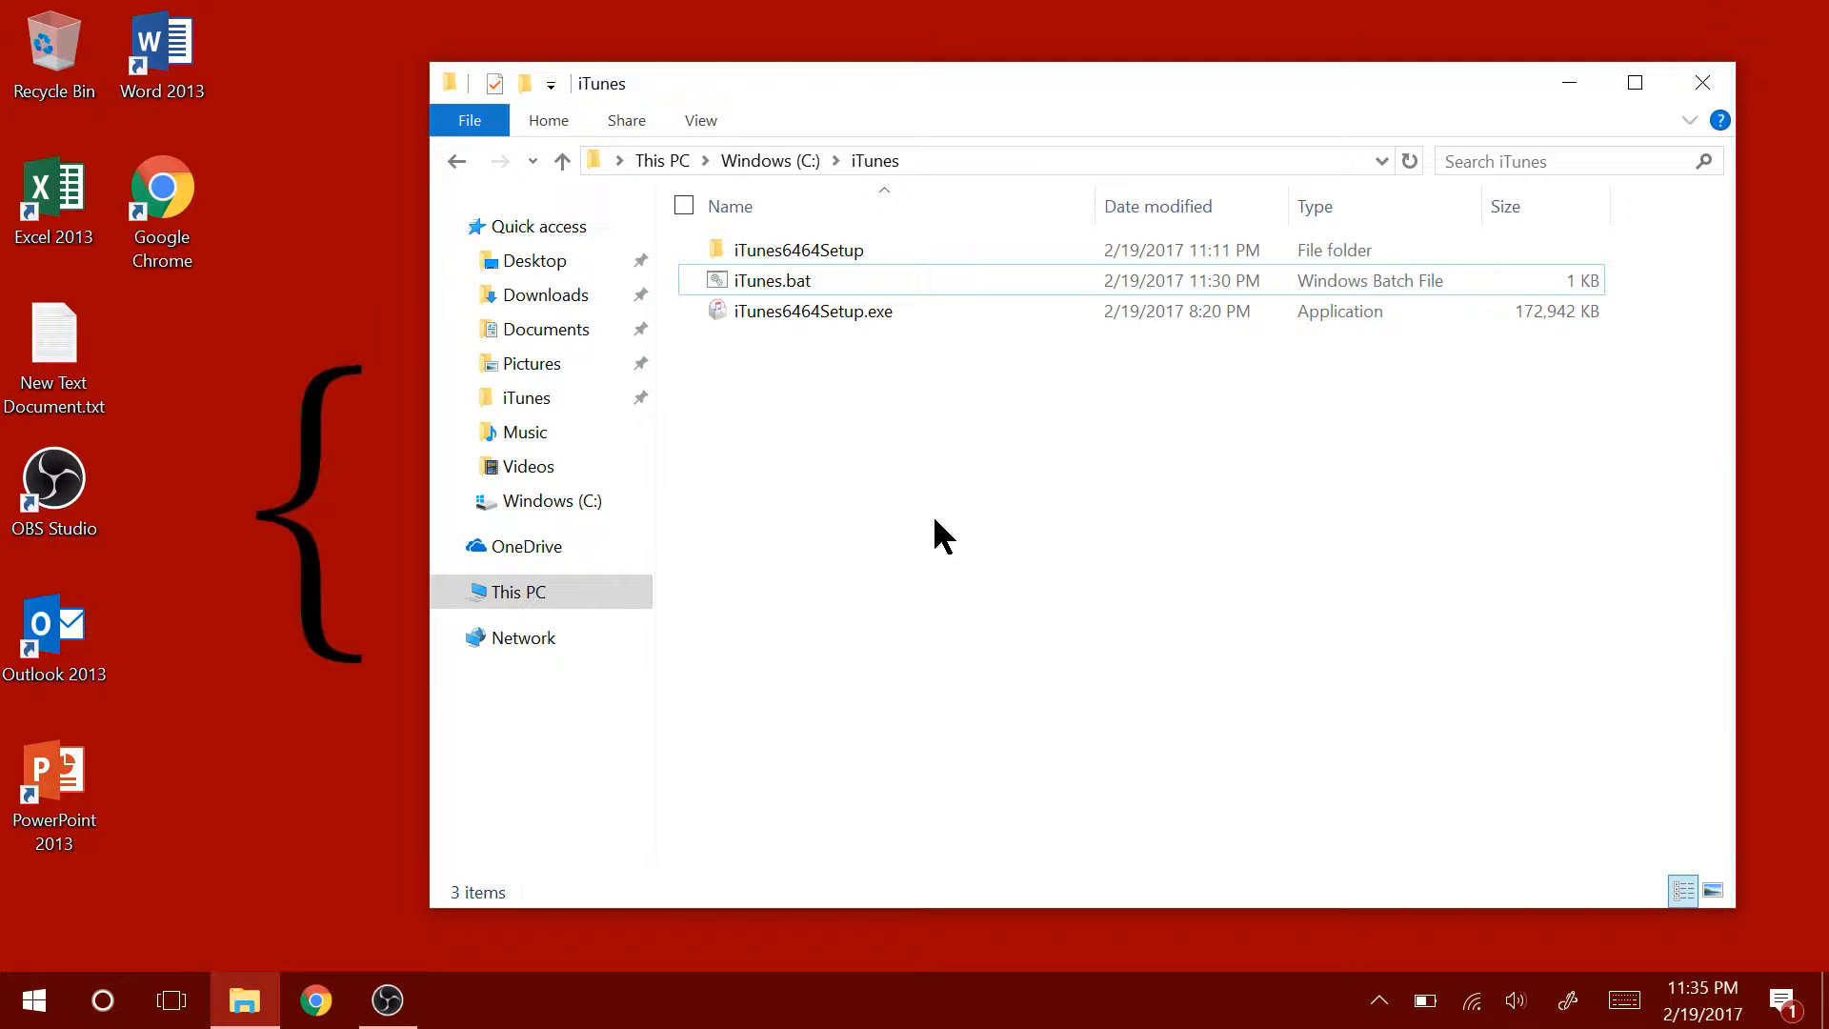
mouse_move(916, 528)
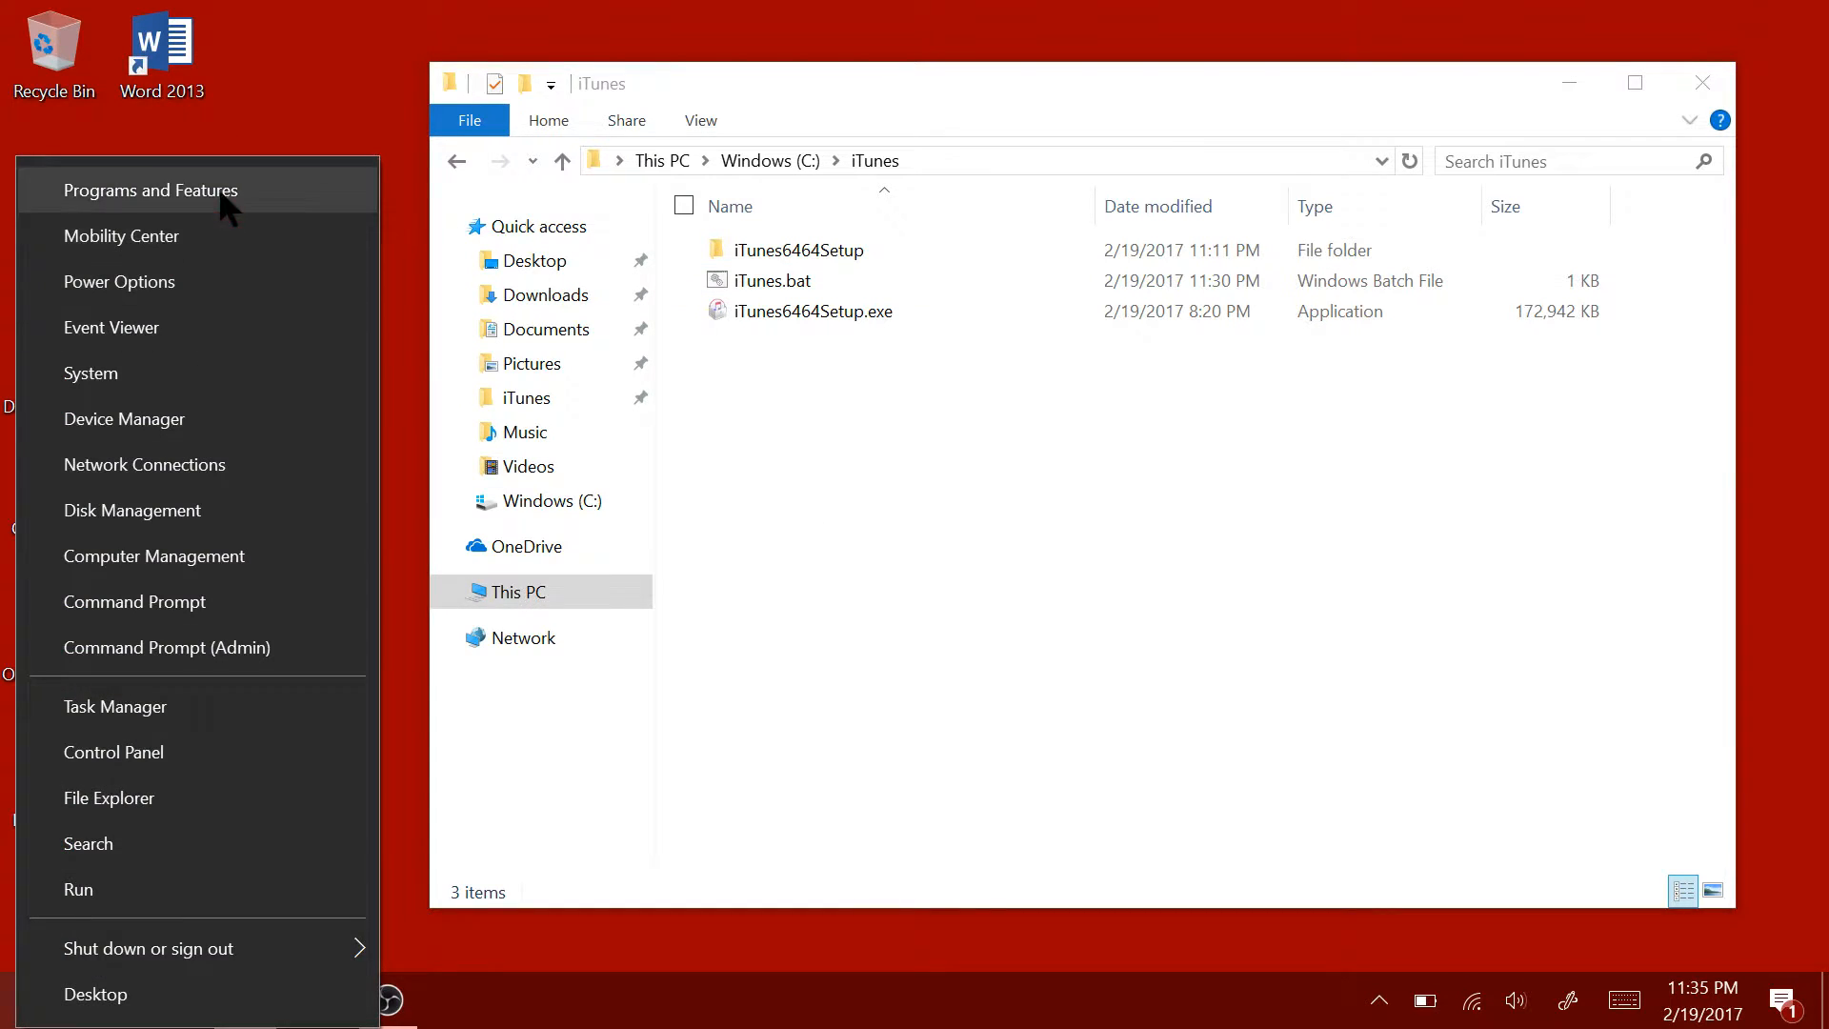
left_click(152, 191)
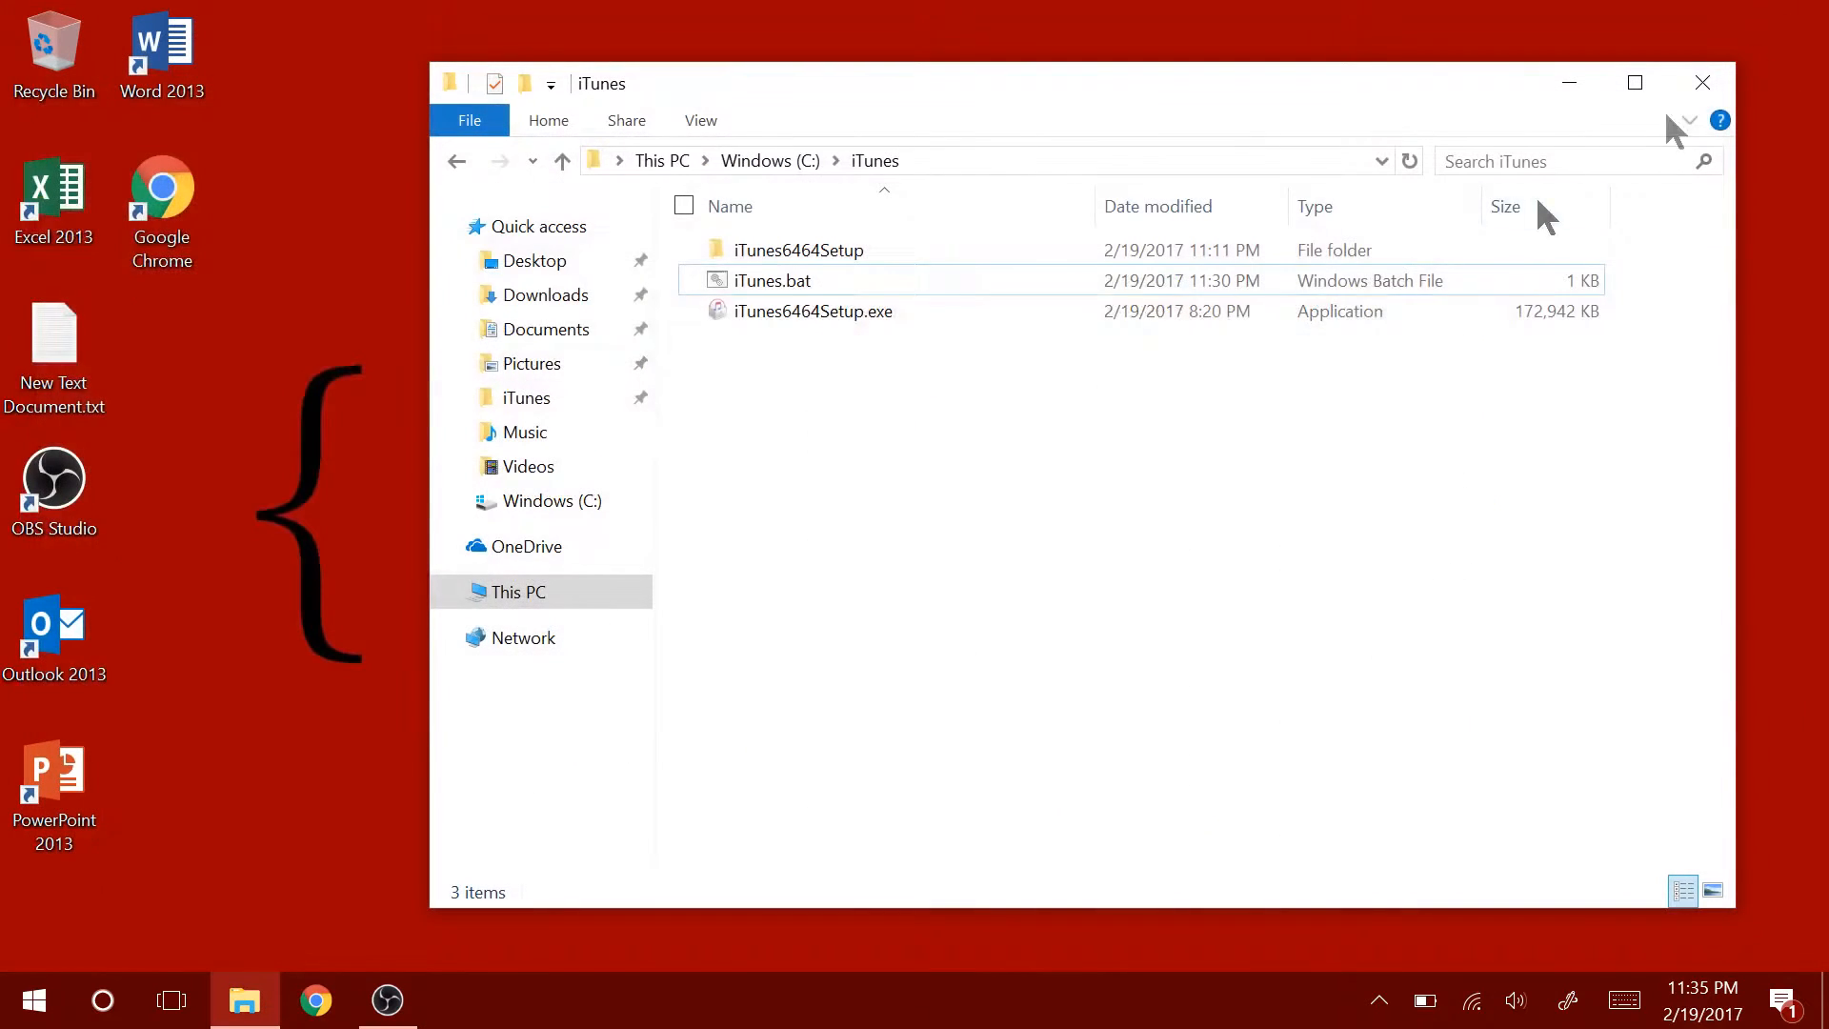
Run iTunes.bat as administrator so the silent install starts.
right_click(771, 280)
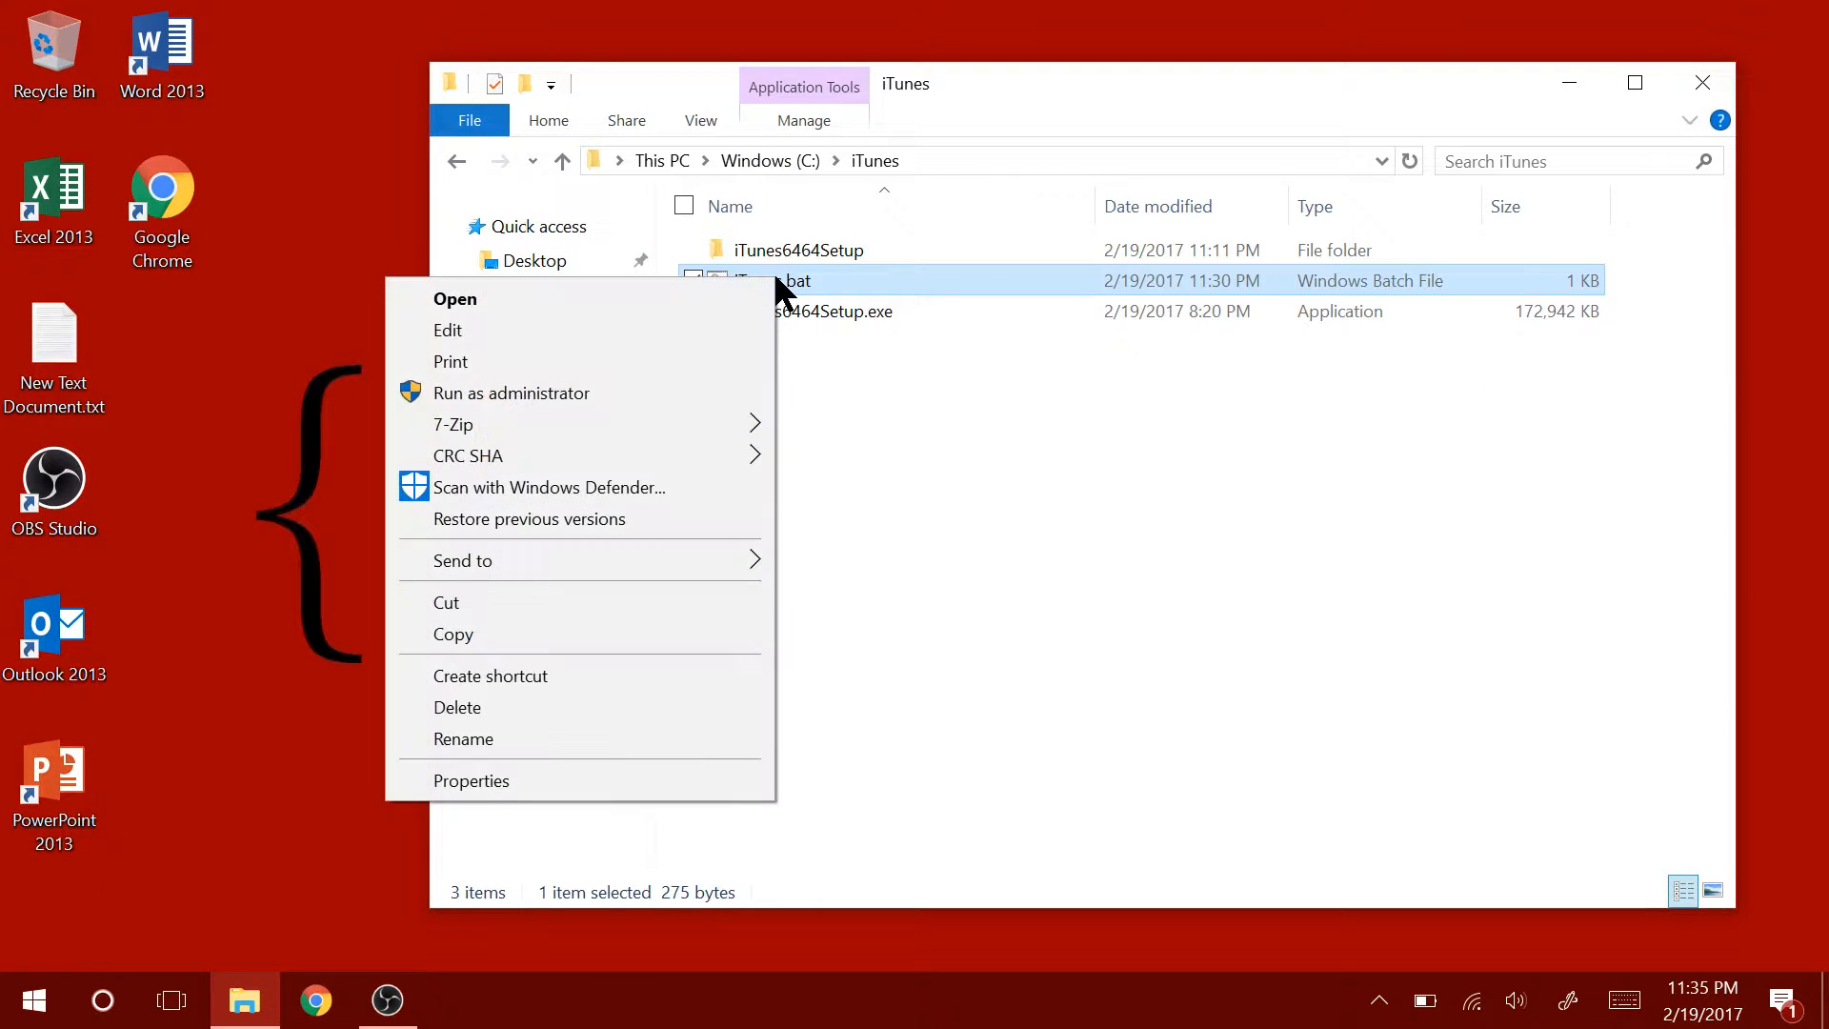
mouse_move(596, 408)
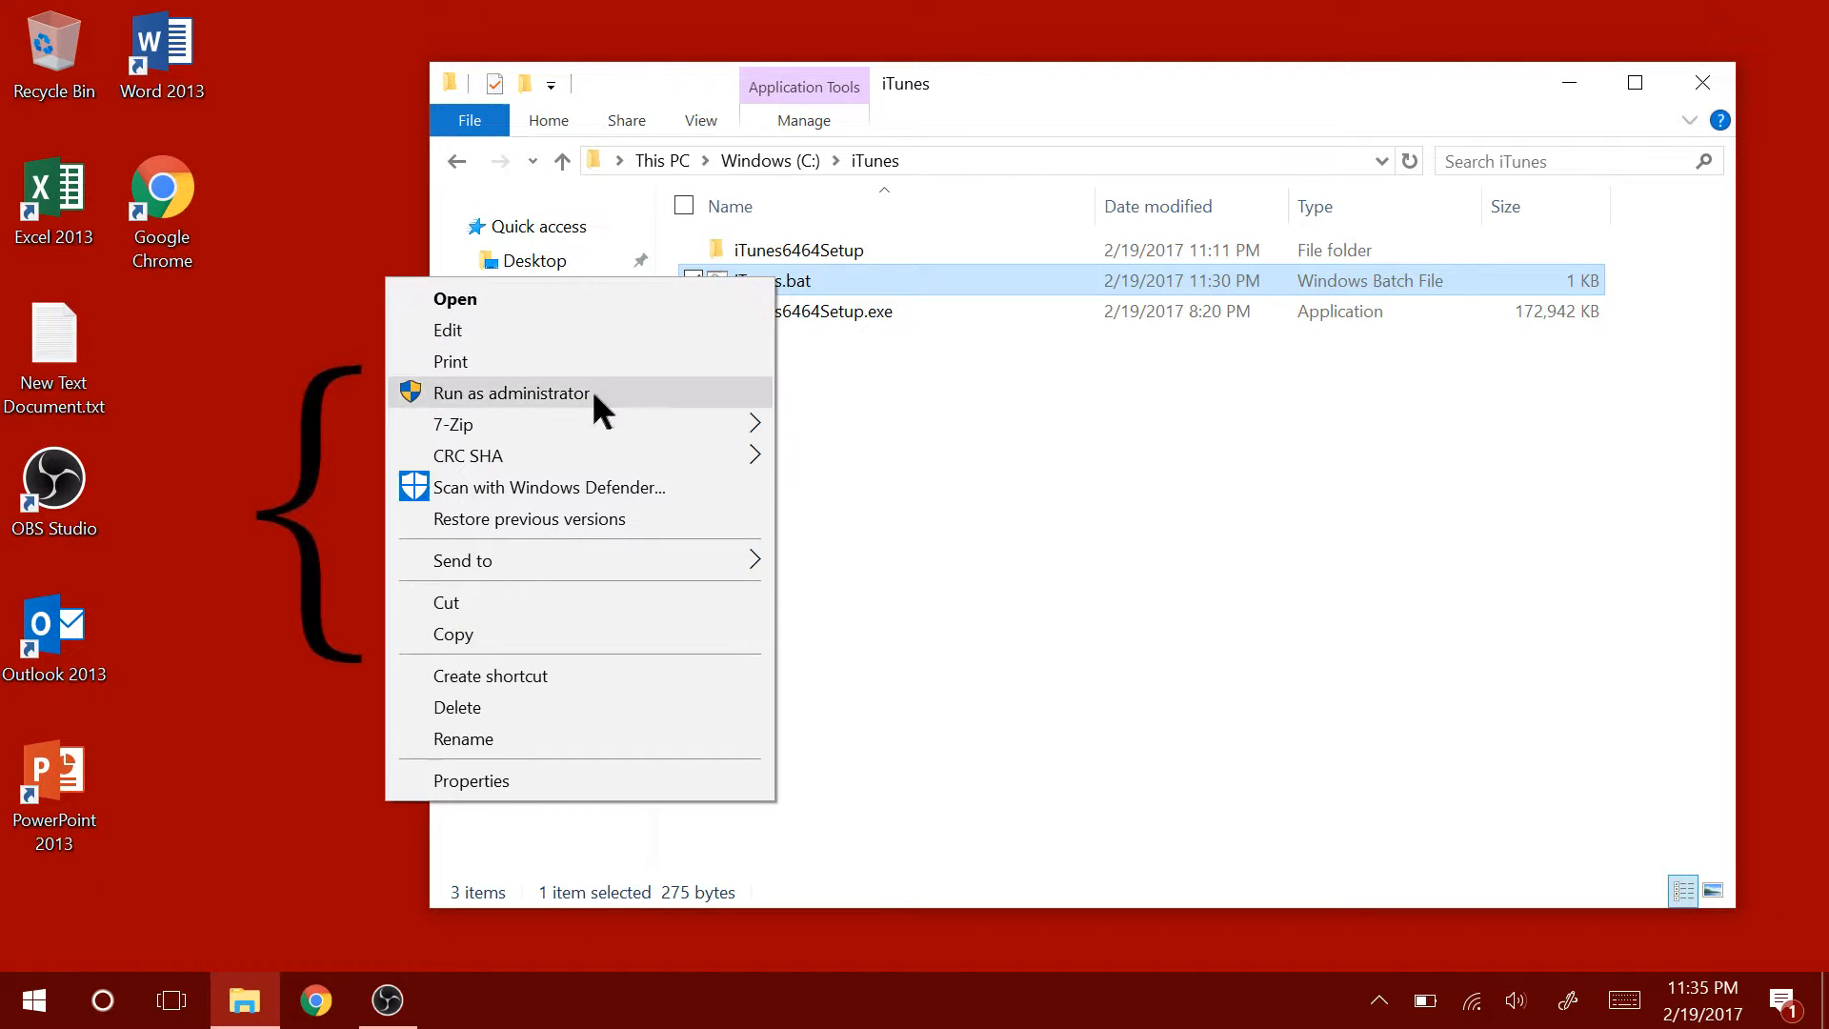
left_click(511, 392)
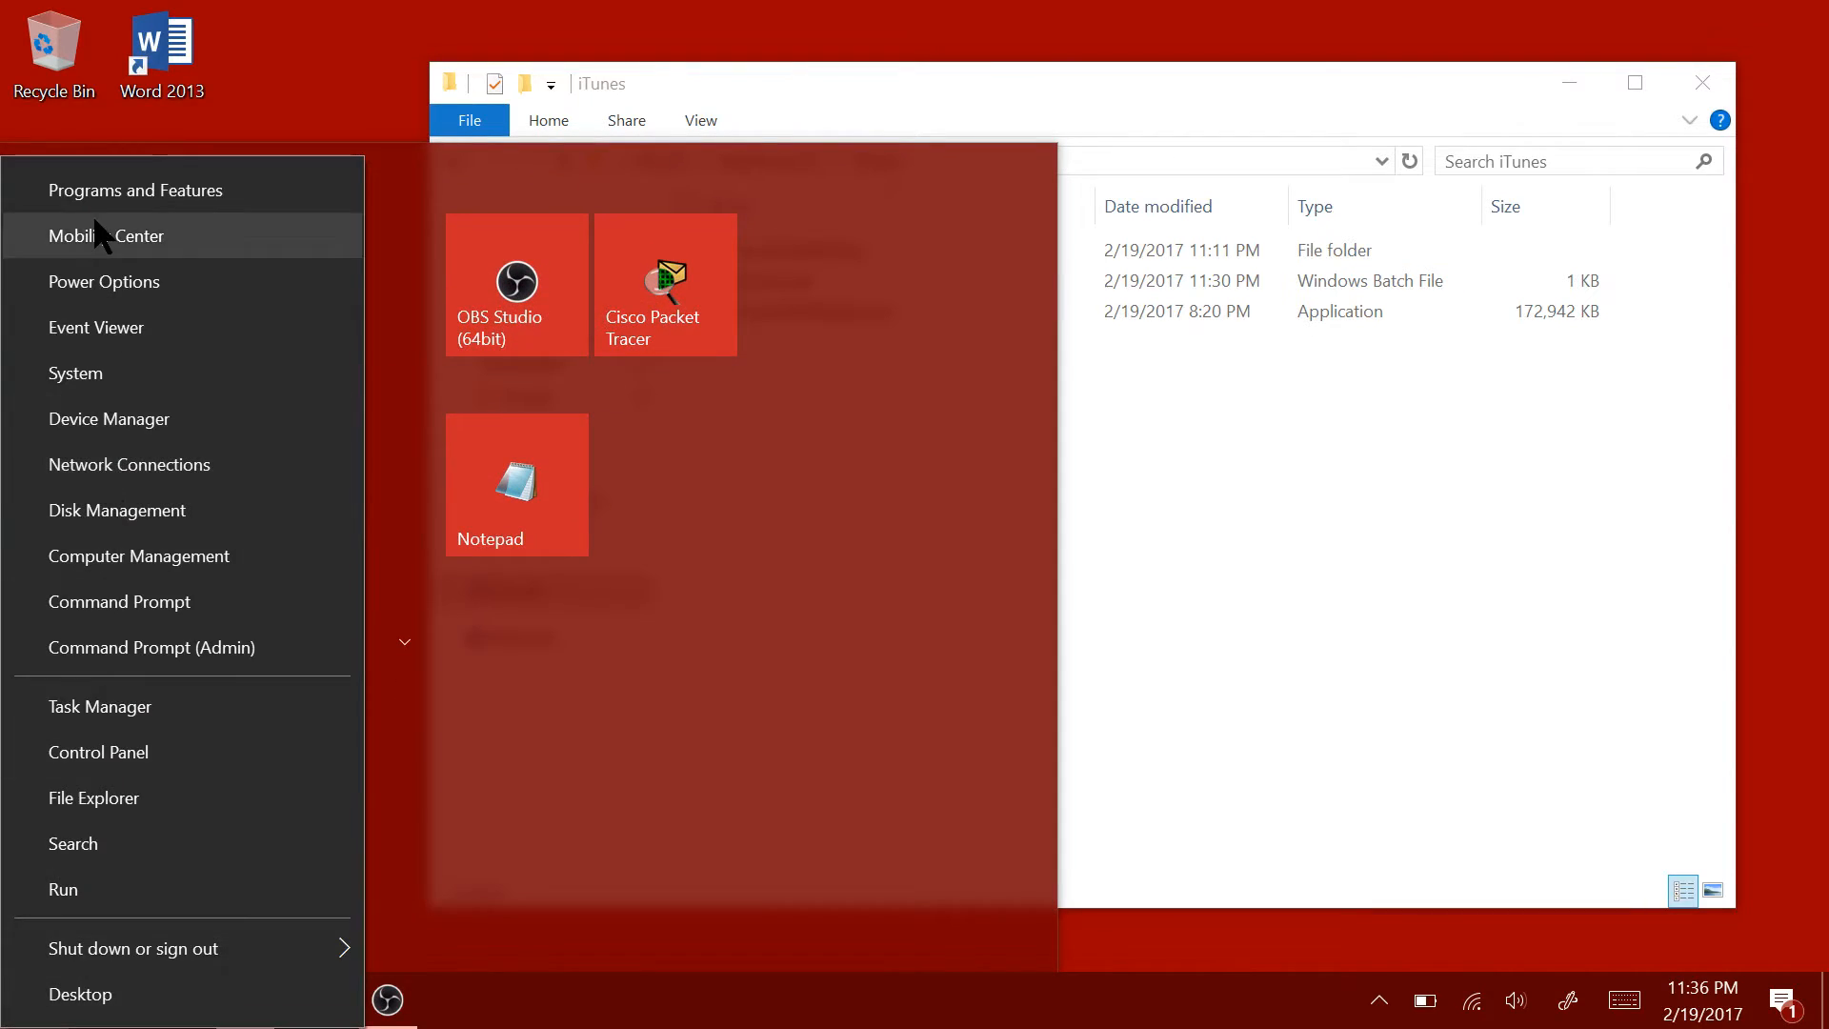
Filter Programs and Features by 'apple' to confirm iTunes, Bonjour and both Apple support components are installed.
left_click(135, 191)
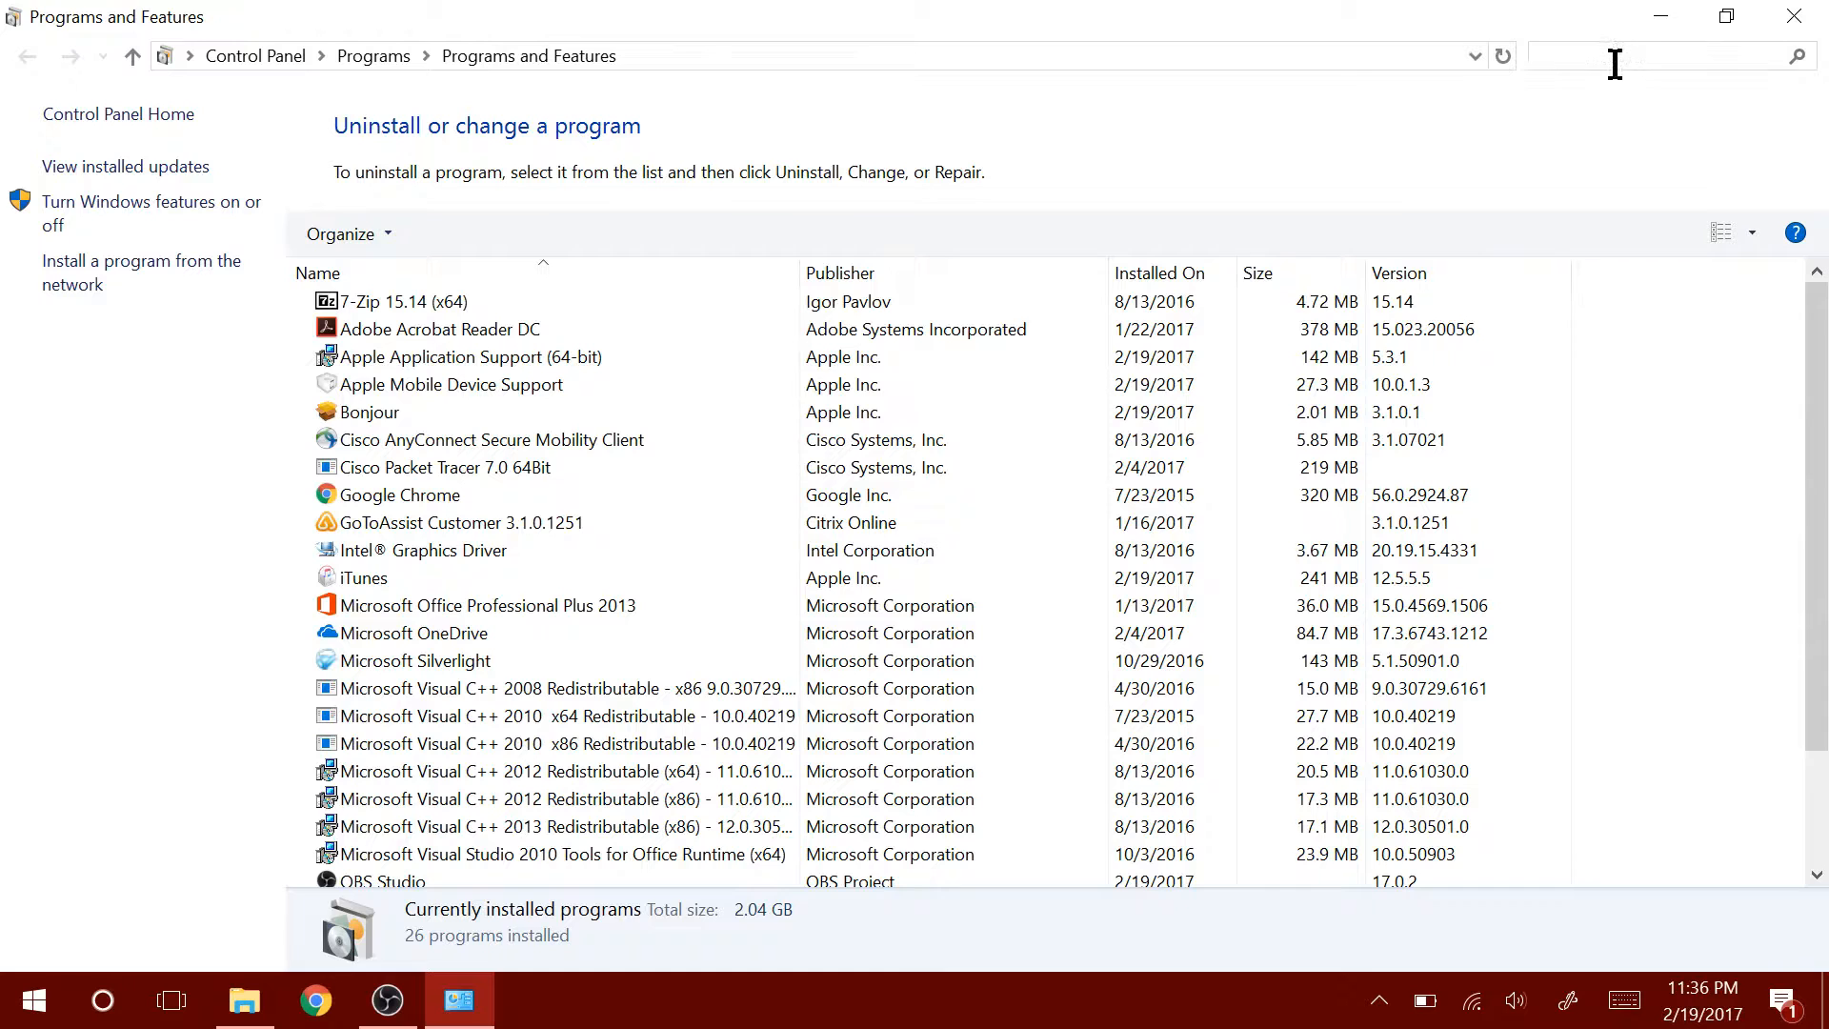
type("apple")
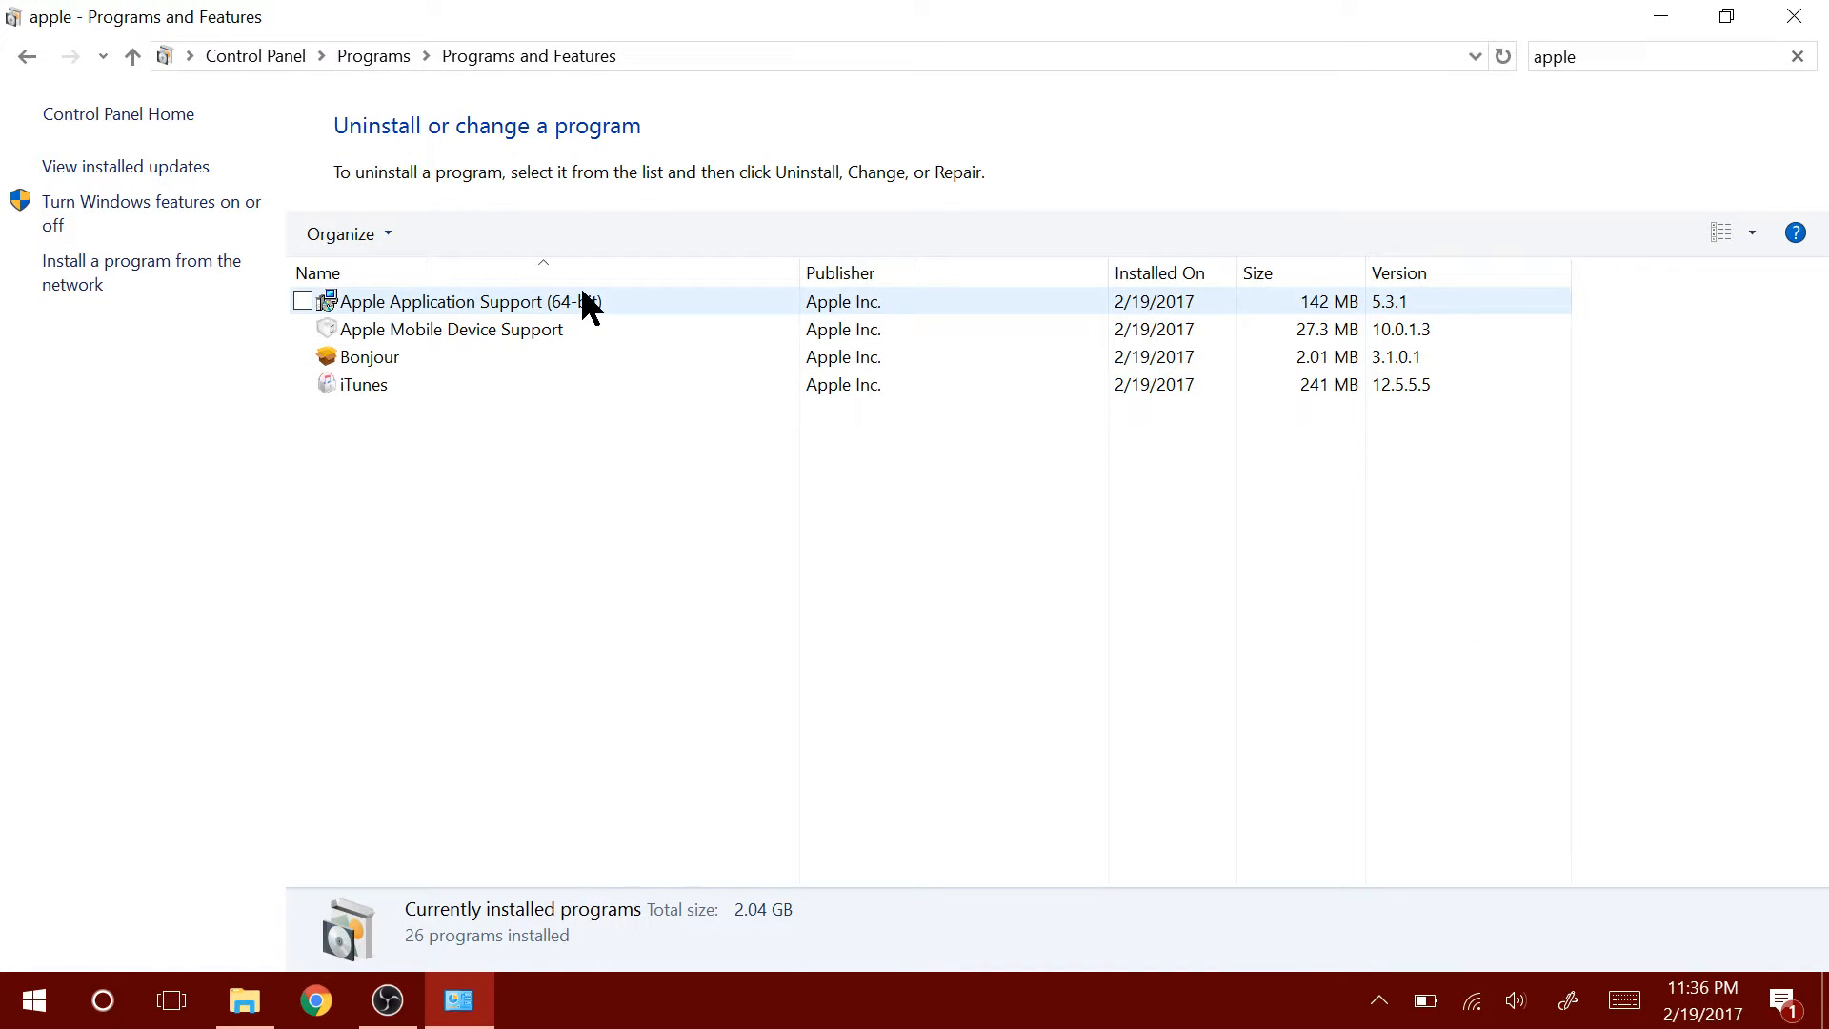
left_click(32, 1001)
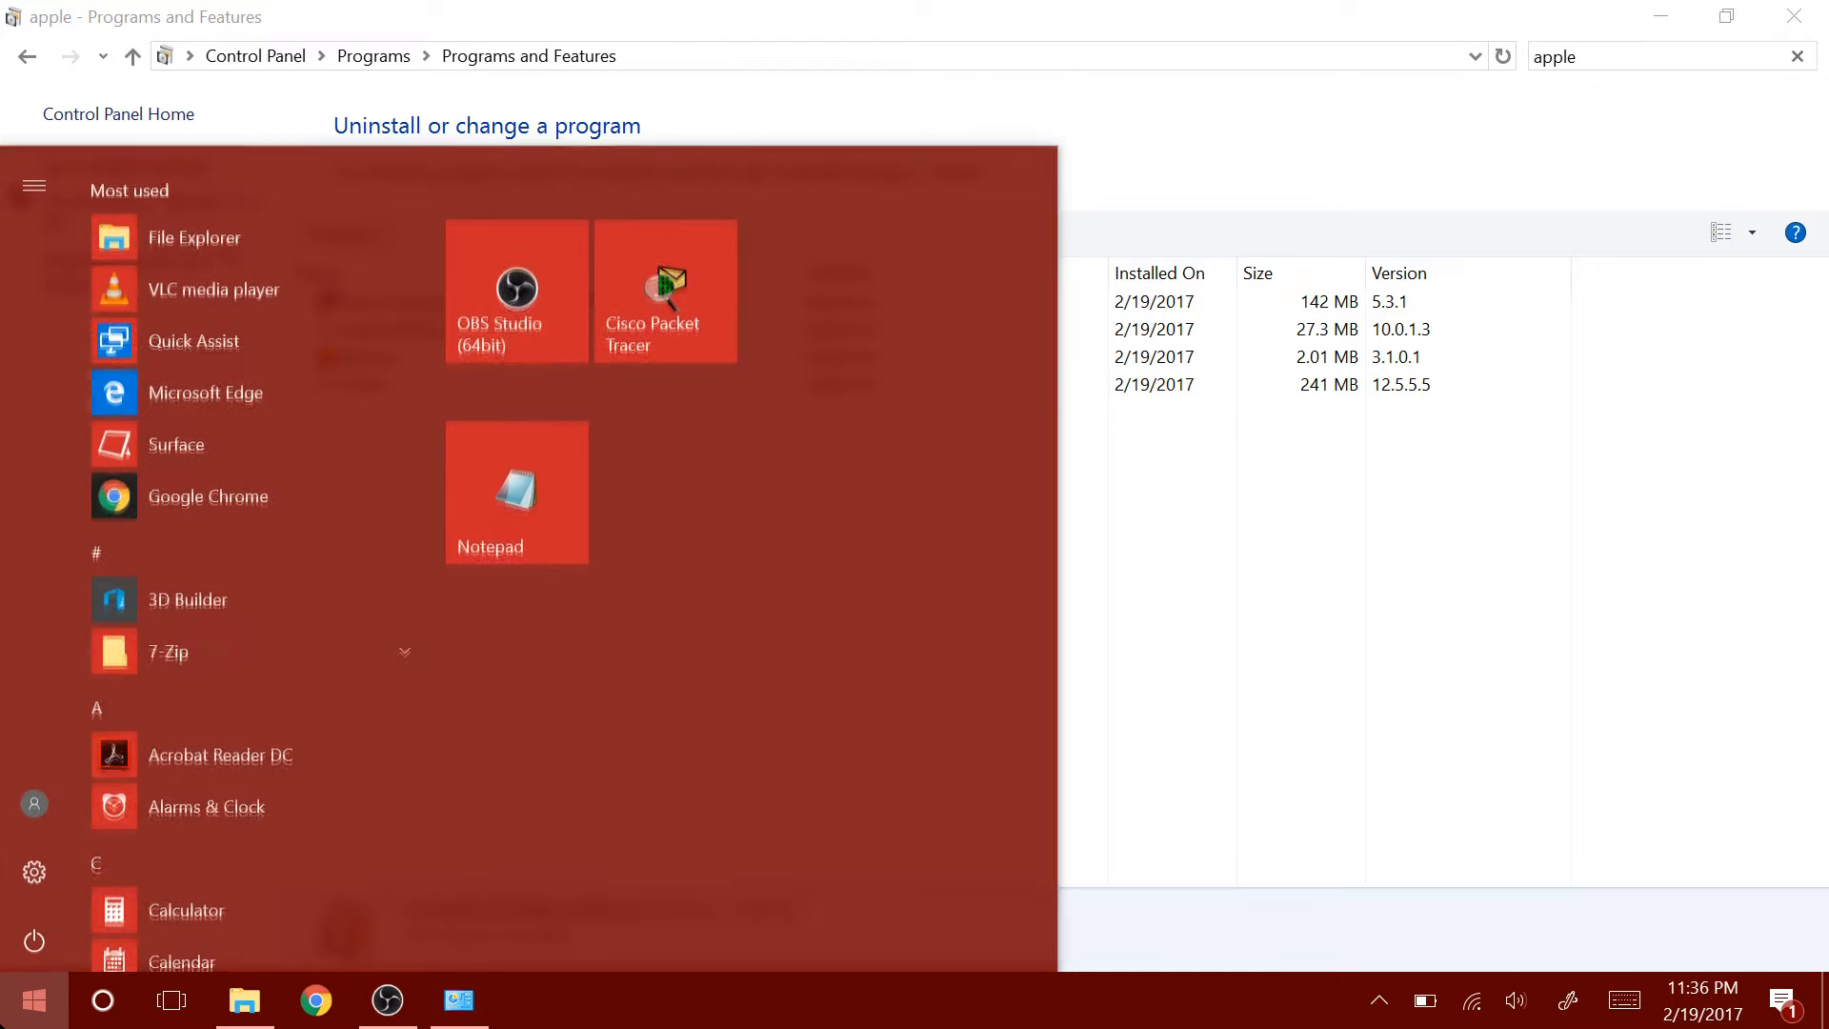